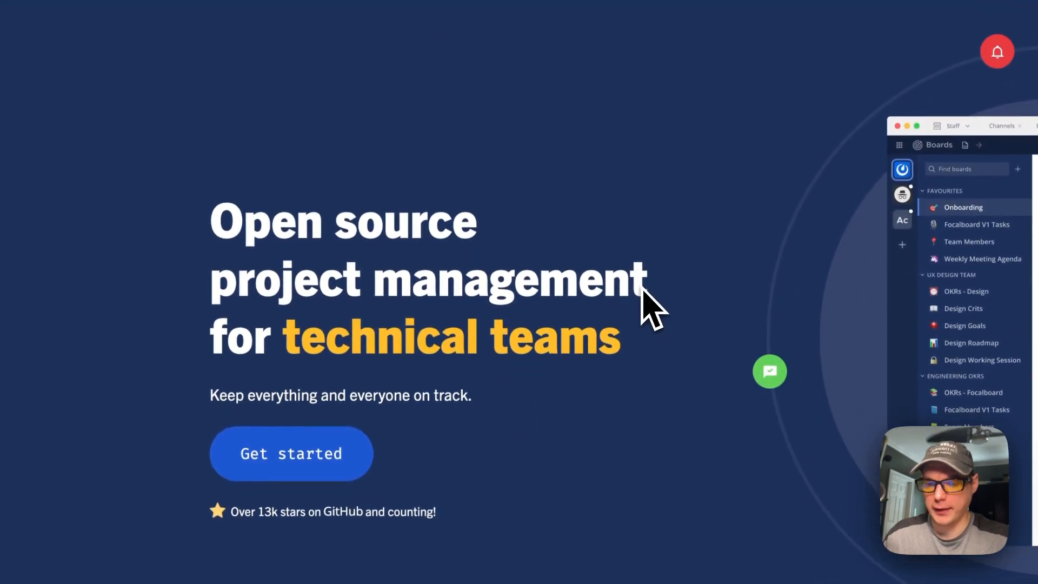
{"action": "mouse_move", "coordinate": [571, 351]}
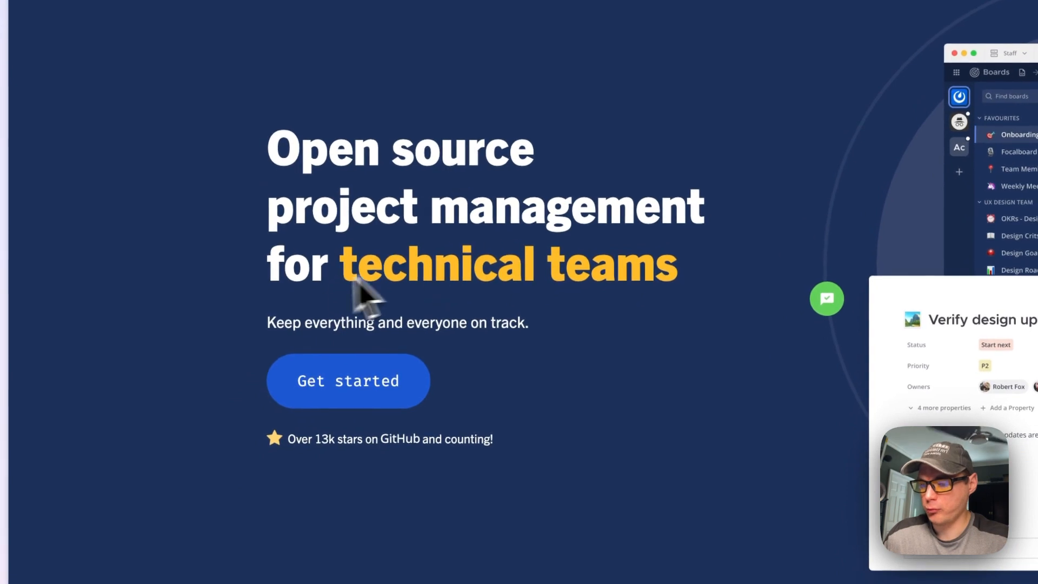
- Scroll to the Company Goals & OKRs demo and view its board, list and gallery layouts
{"action": "scroll", "scroll_direction": "down", "scroll_amount": 3}
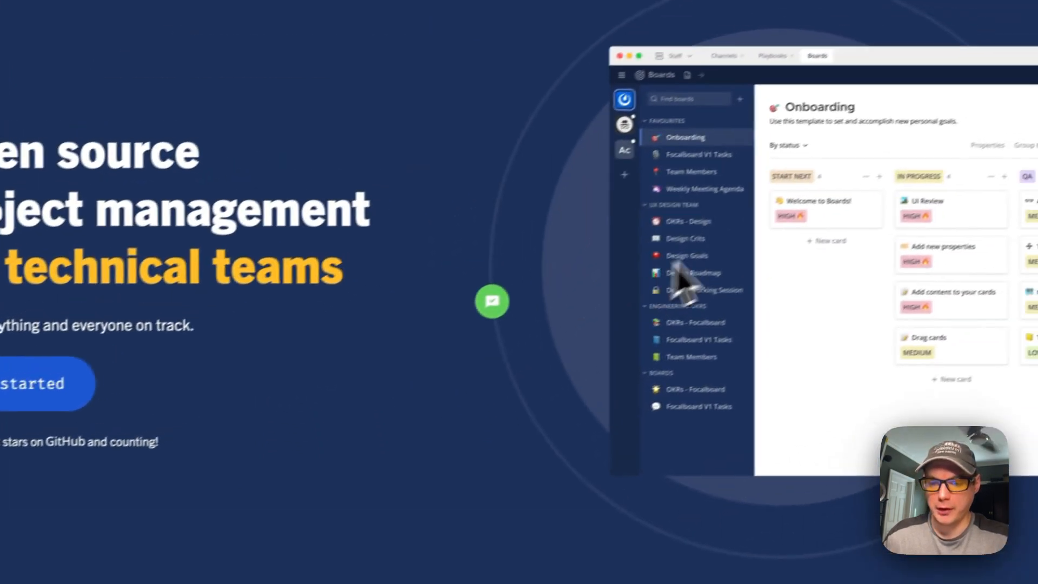
{"action": "scroll", "scroll_direction": "down", "scroll_amount": 3}
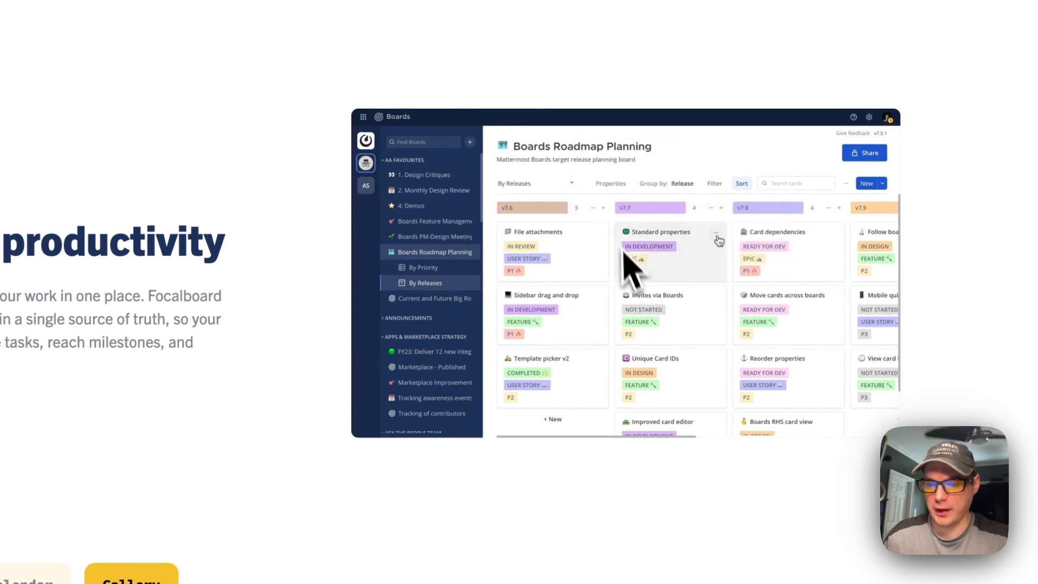
{"action": "left_click", "coordinate": [424, 186]}
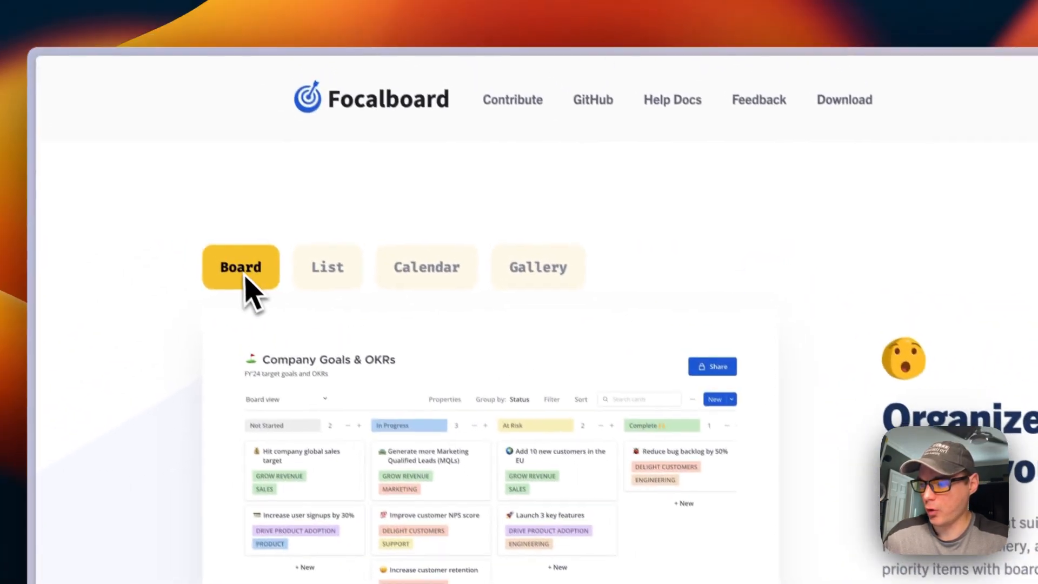
{"action": "left_click", "coordinate": [327, 267]}
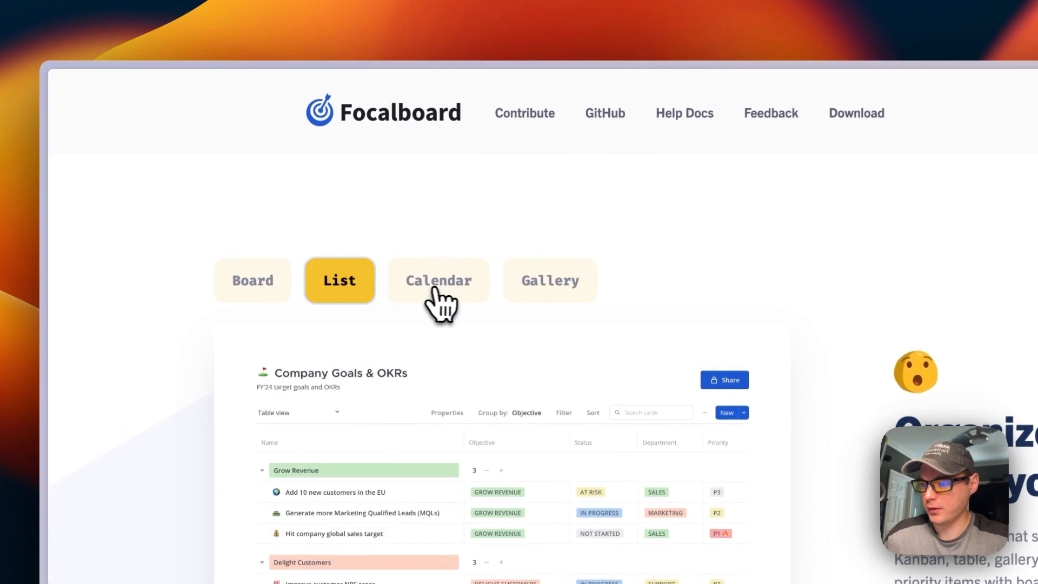
{"action": "left_click", "coordinate": [549, 279]}
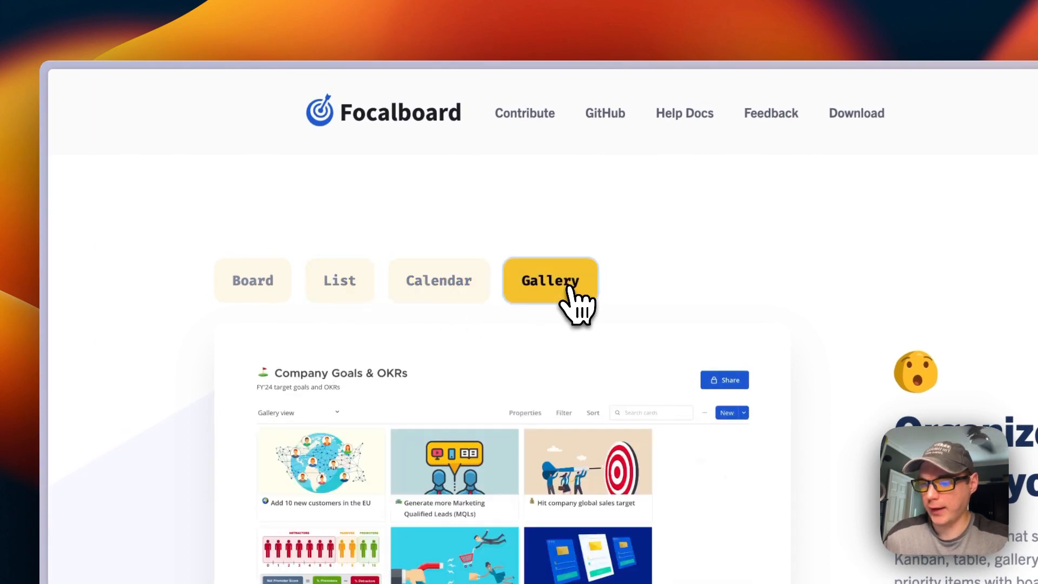
{"action": "scroll", "scroll_direction": "down", "scroll_amount": 3}
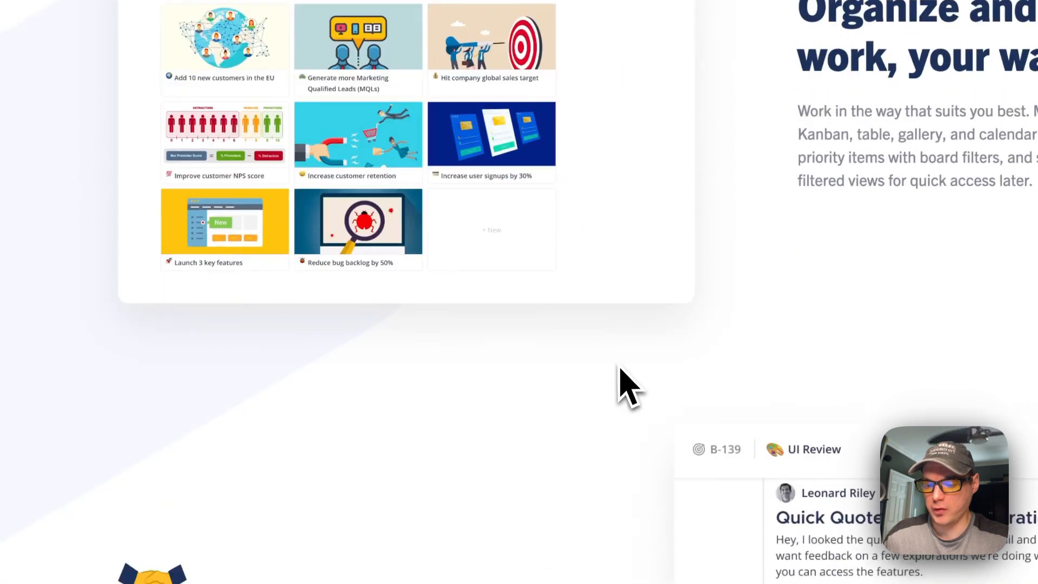
{"action": "scroll", "scroll_direction": "down", "scroll_amount": 3}
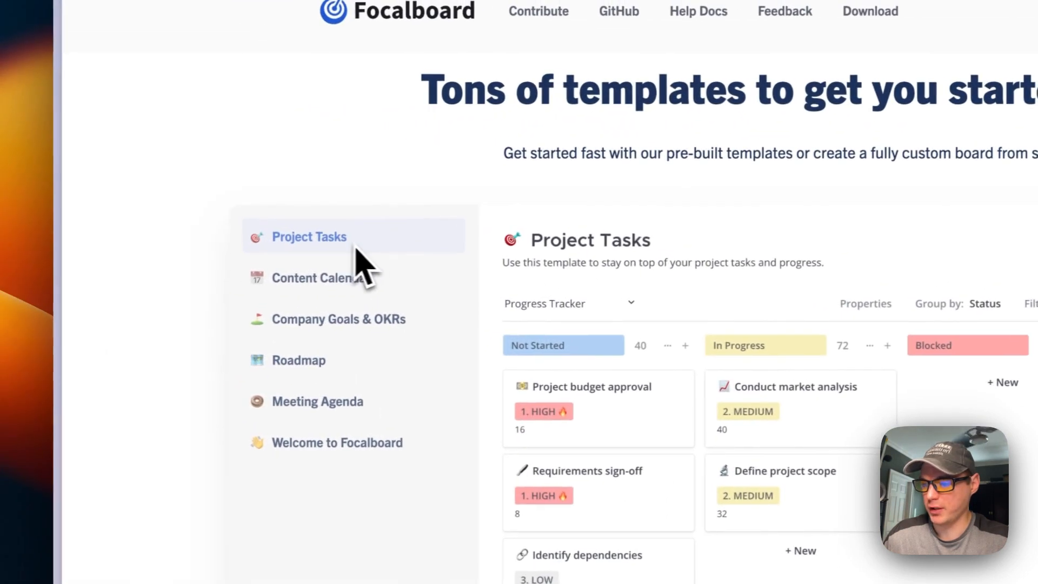
{"action": "mouse_move", "coordinate": [298, 347]}
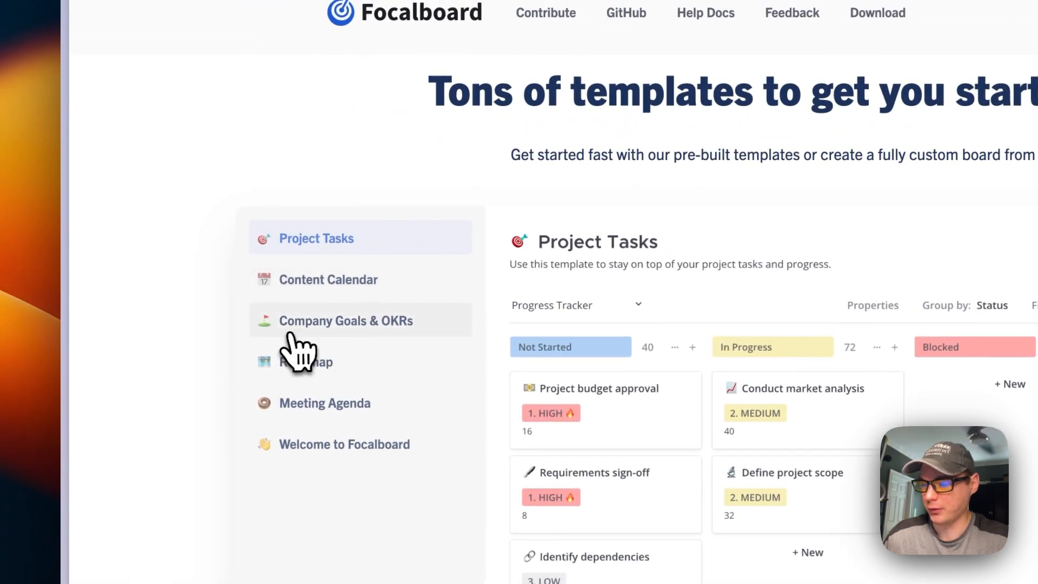
- Preview the Content Calendar, Company Goals & OKRs, Roadmap and Meeting Agenda templates
{"action": "left_click", "coordinate": [328, 280]}
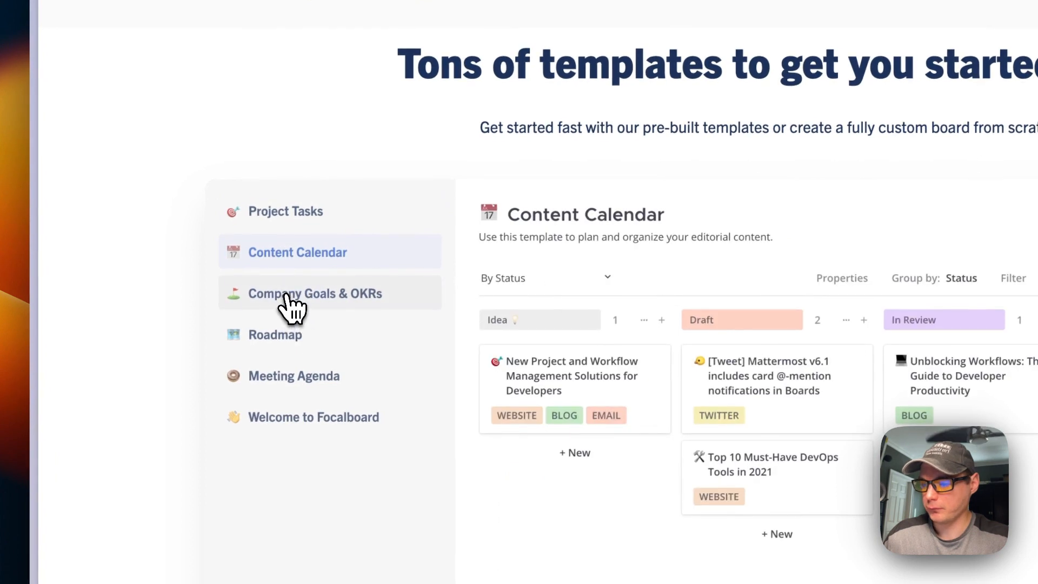
{"action": "left_click", "coordinate": [315, 293]}
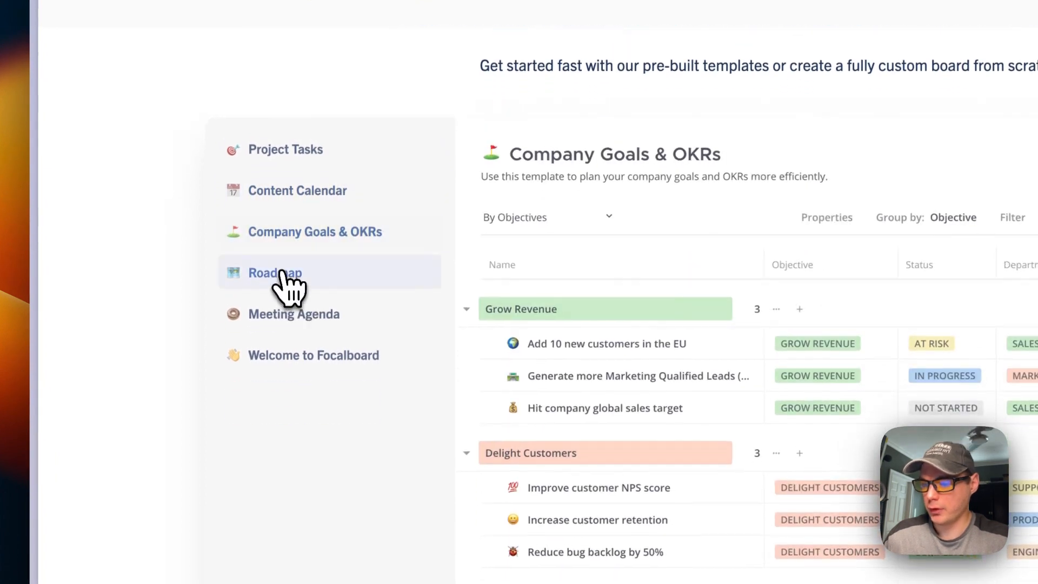
{"action": "left_click", "coordinate": [293, 313]}
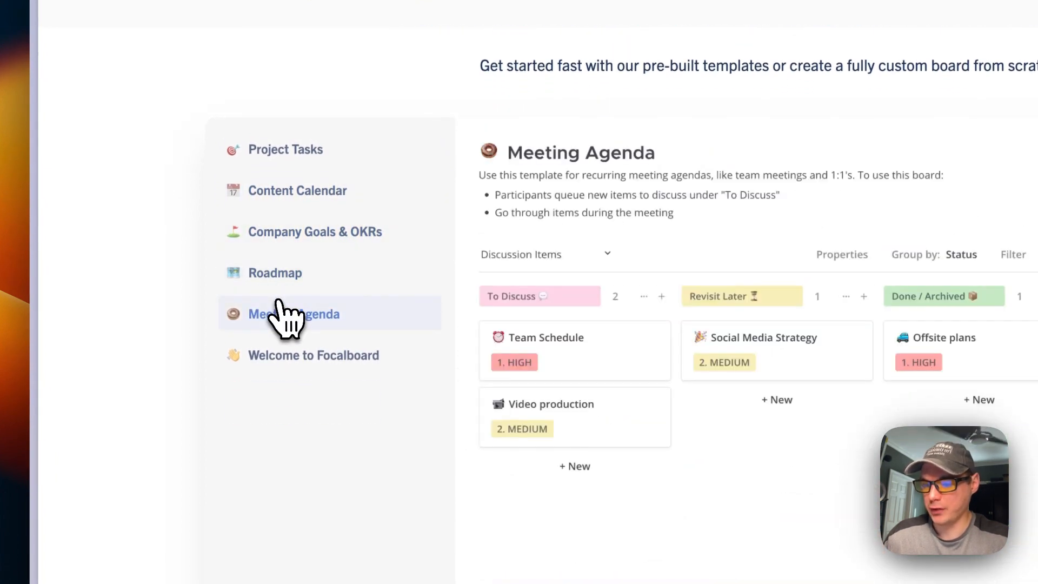
{"action": "left_click", "coordinate": [313, 355]}
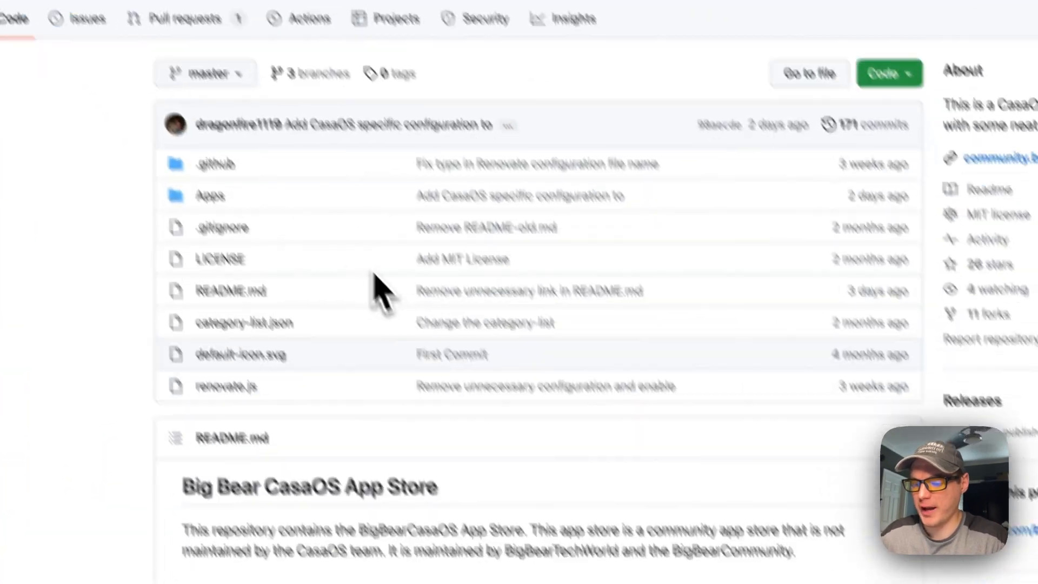
- Scroll past the big-bear-casaos README apps table and copy the App Store URL
{"action": "scroll", "scroll_direction": "down", "scroll_amount": 3}
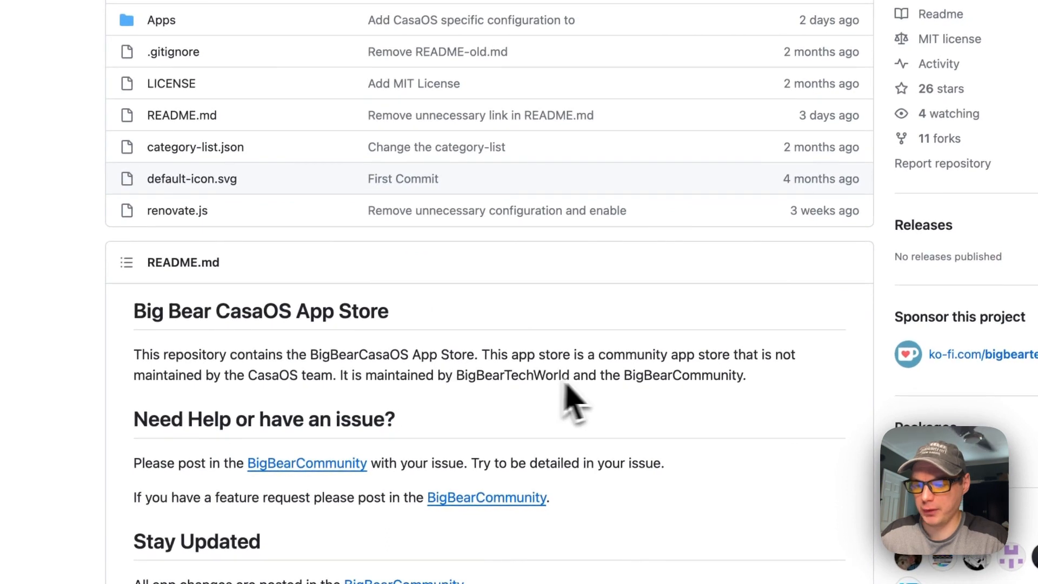
{"action": "scroll", "scroll_direction": "down", "scroll_amount": 3}
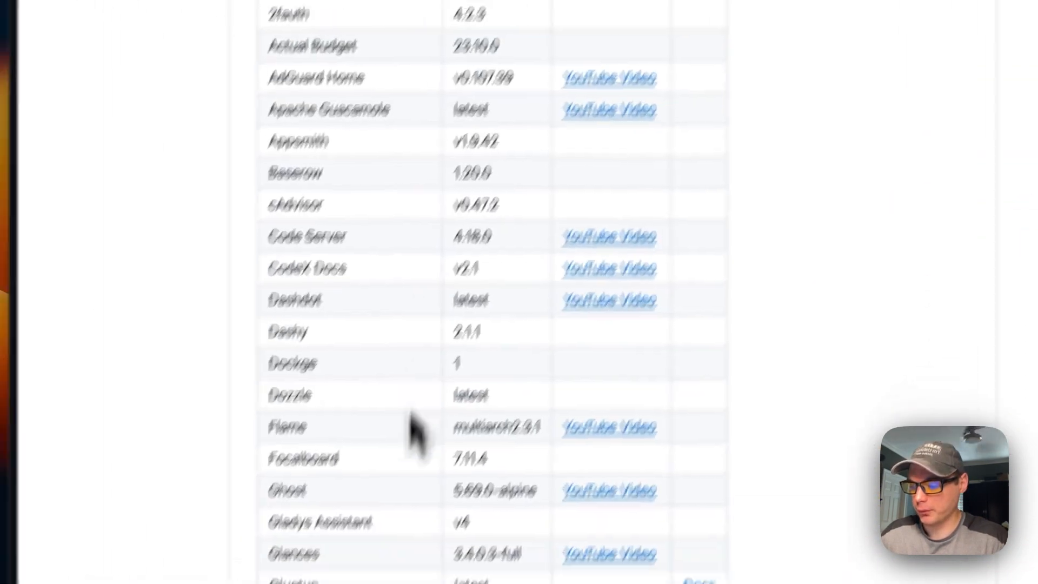
{"action": "scroll", "scroll_direction": "down", "scroll_amount": 3}
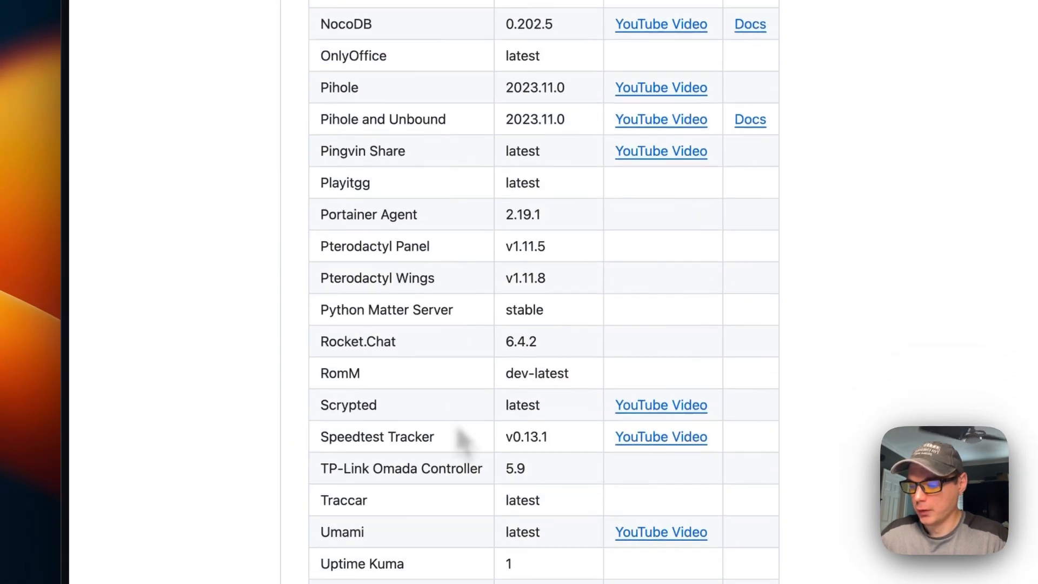
{"action": "scroll", "scroll_direction": "down", "scroll_amount": 3}
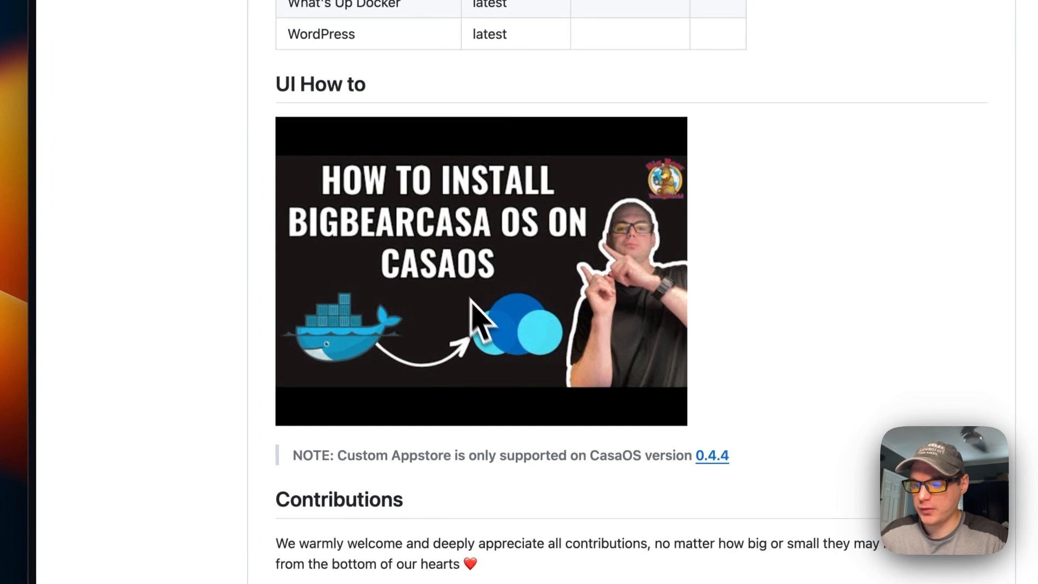
{"action": "scroll", "scroll_direction": "down", "scroll_amount": 3}
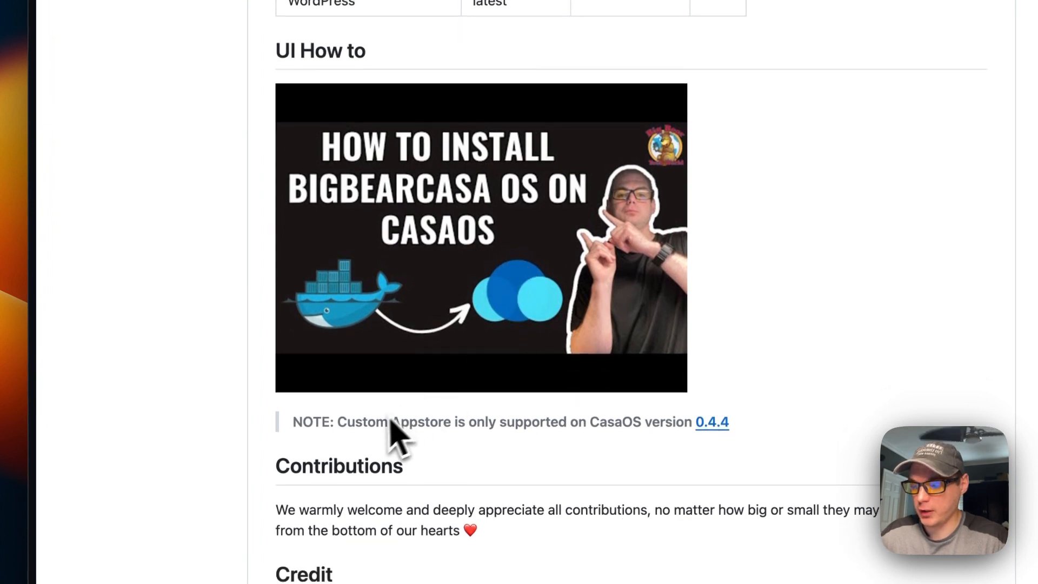
{"action": "scroll", "scroll_direction": "down", "scroll_amount": 3}
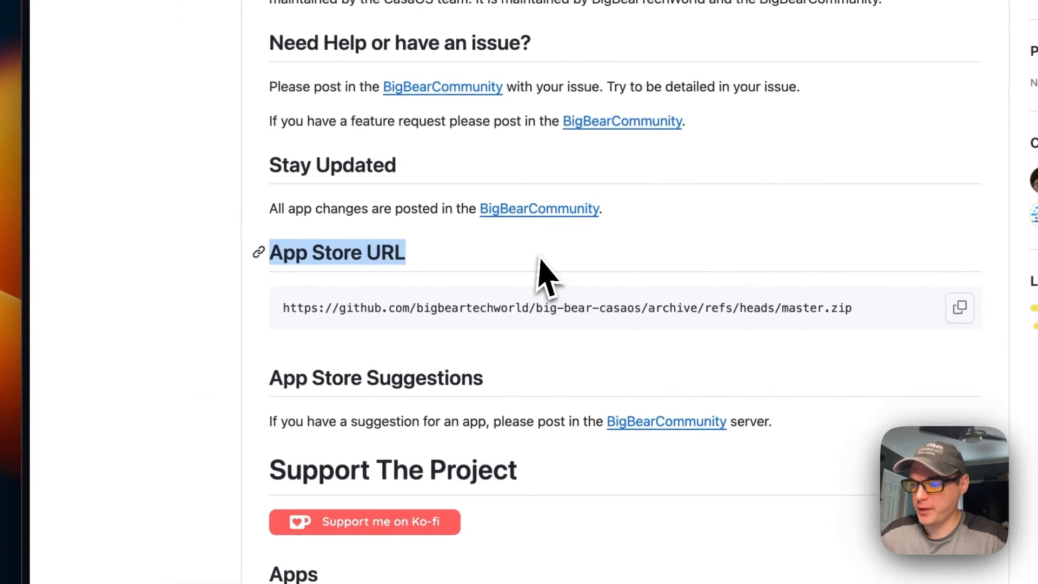
{"action": "left_click", "coordinate": [959, 307]}
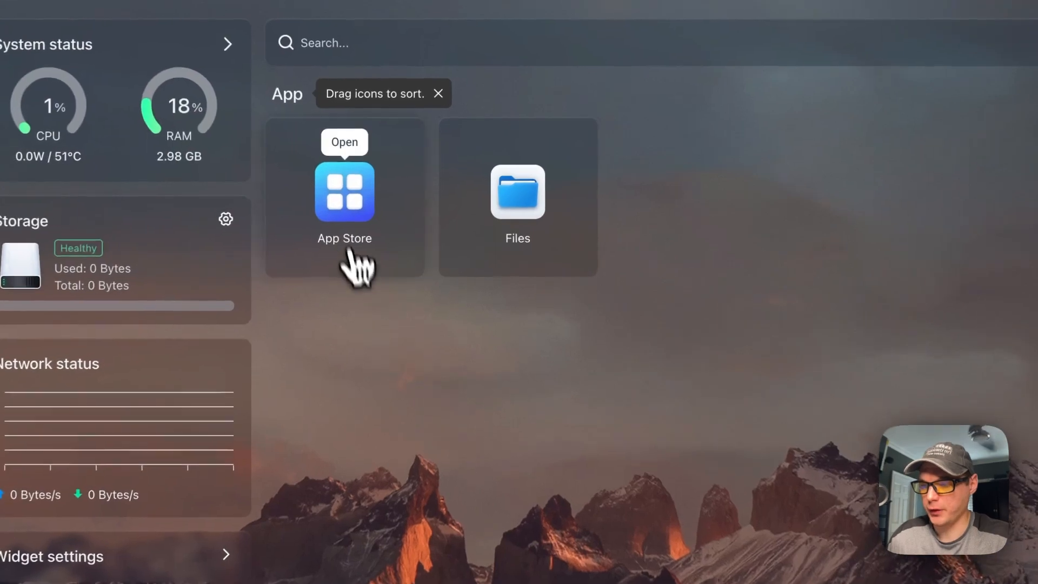
- Paste the copied BigBearCasaOS URL as an App Store source and browse its apps
{"action": "left_click", "coordinate": [344, 192]}
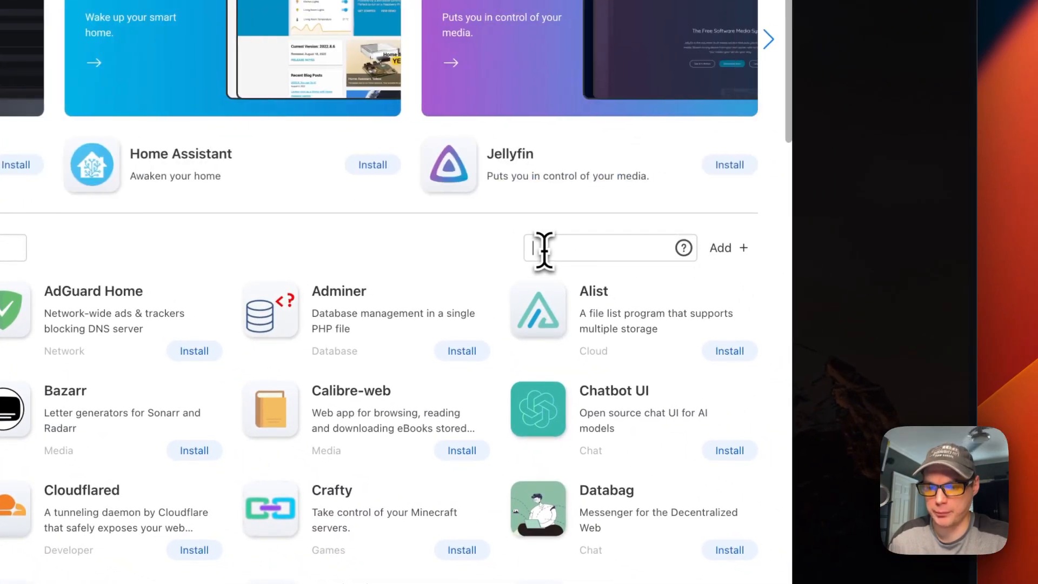
{"action": "key", "text": "cmd+v"}
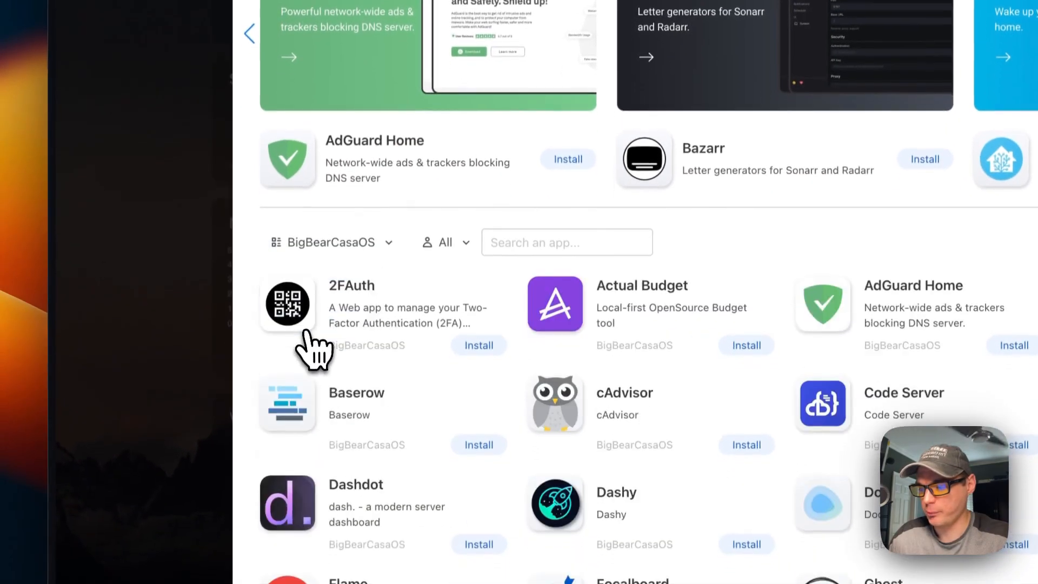
{"action": "scroll", "scroll_direction": "down", "scroll_amount": 3}
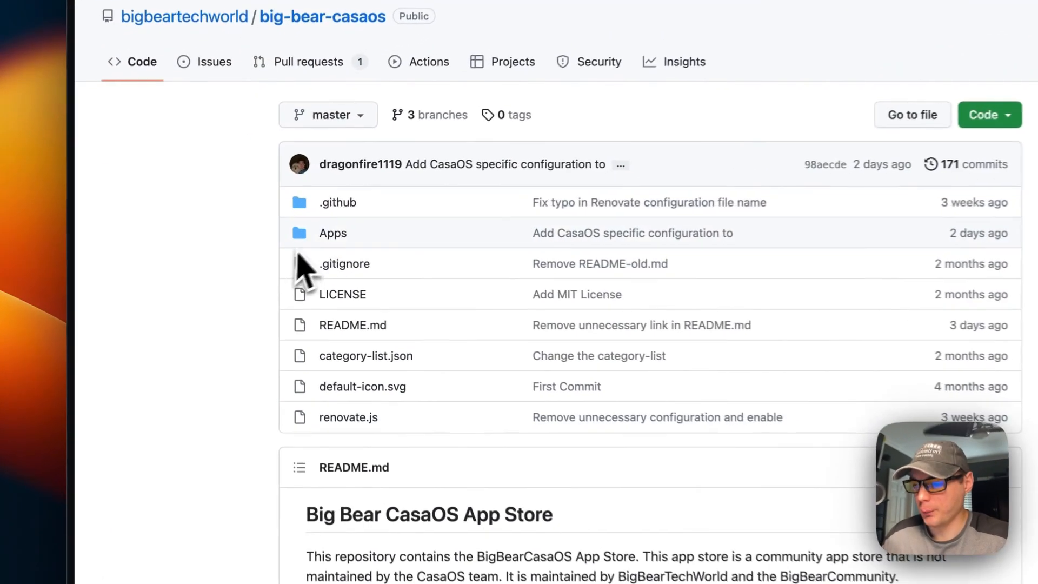
- Open Apps > focalboard > docker-compose.yml and read its name, ports and volumes
{"action": "left_click", "coordinate": [332, 233]}
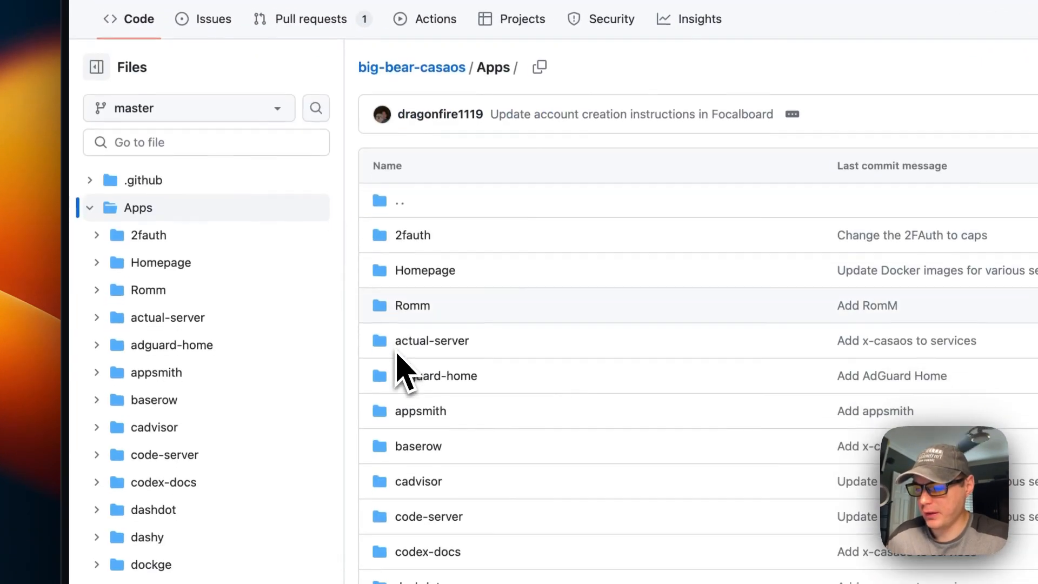
{"action": "scroll", "scroll_direction": "down", "scroll_amount": 3}
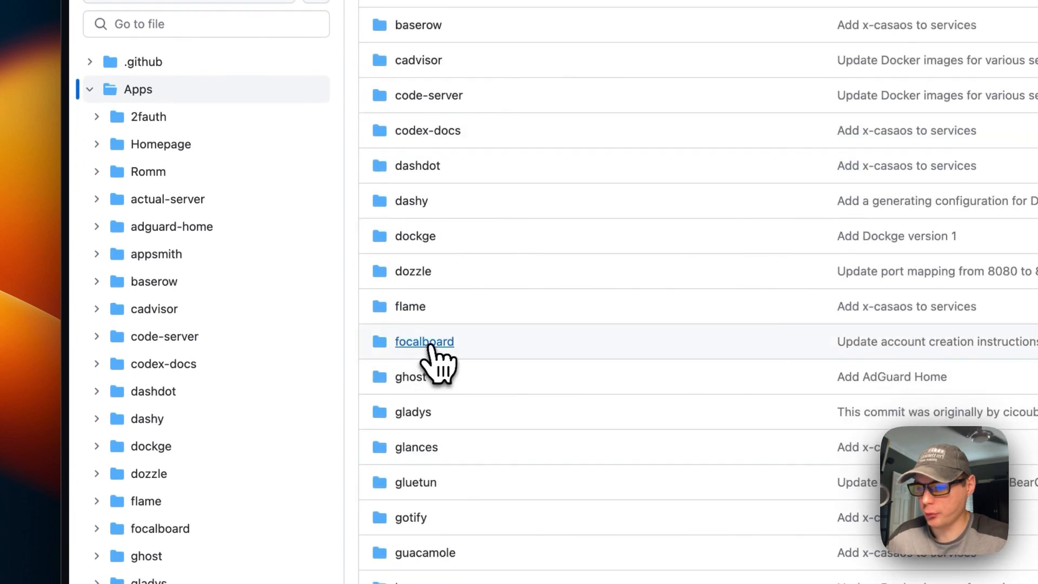
{"action": "left_click", "coordinate": [424, 341]}
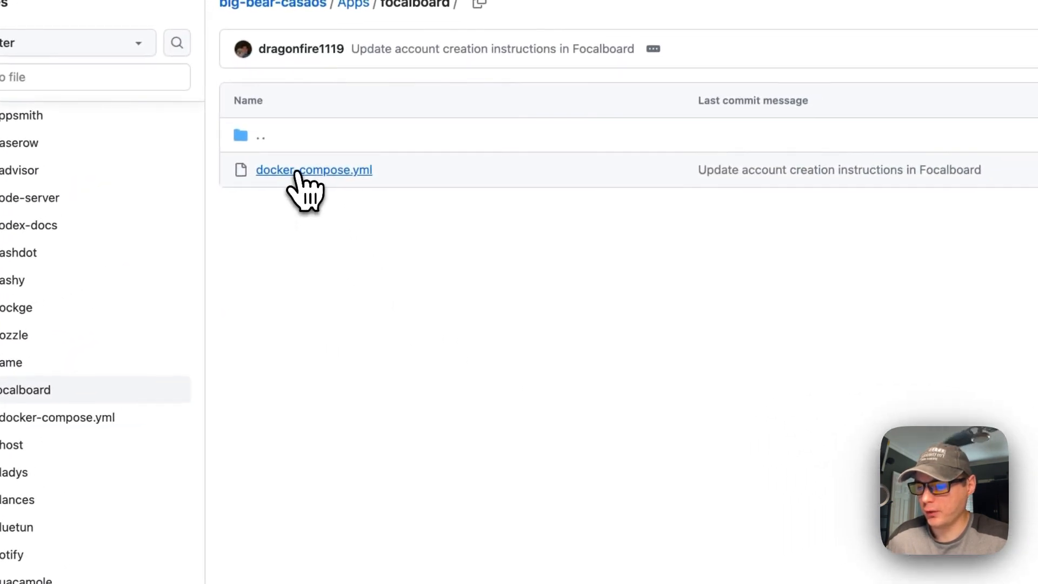
{"action": "left_click", "coordinate": [313, 169]}
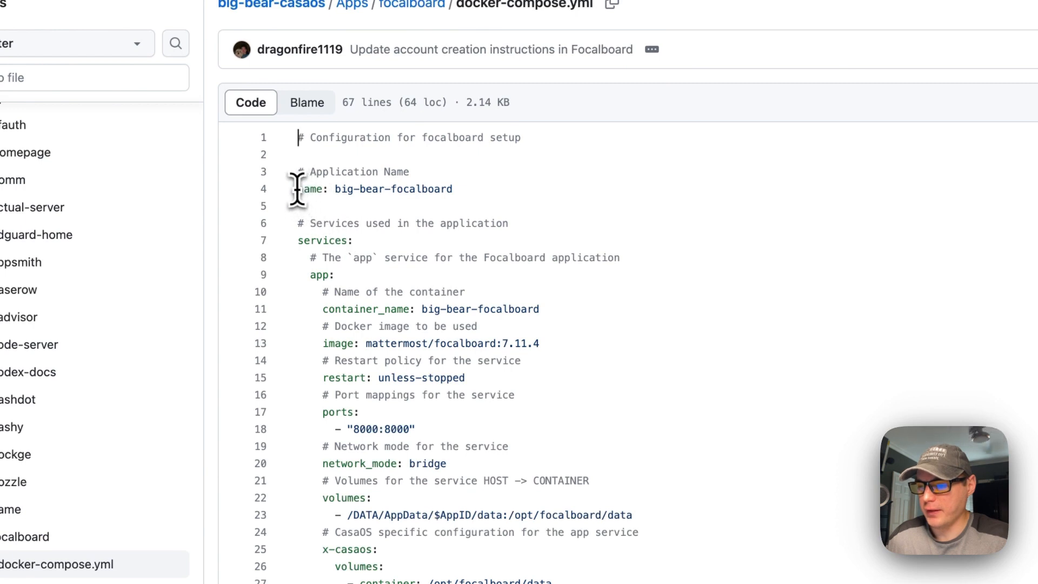
{"action": "triple_click", "coordinate": [374, 188]}
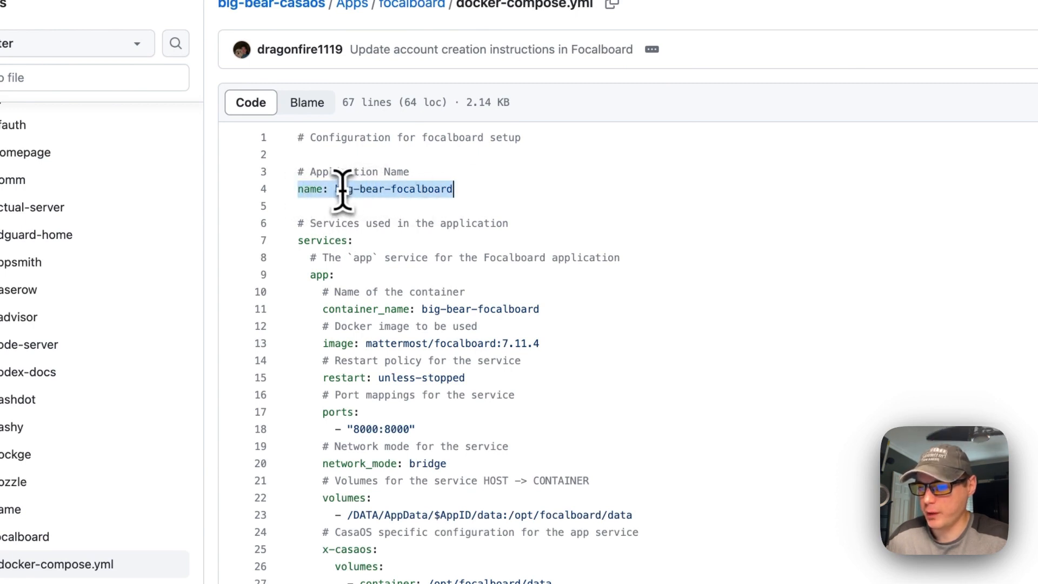
{"action": "mouse_move", "coordinate": [293, 240]}
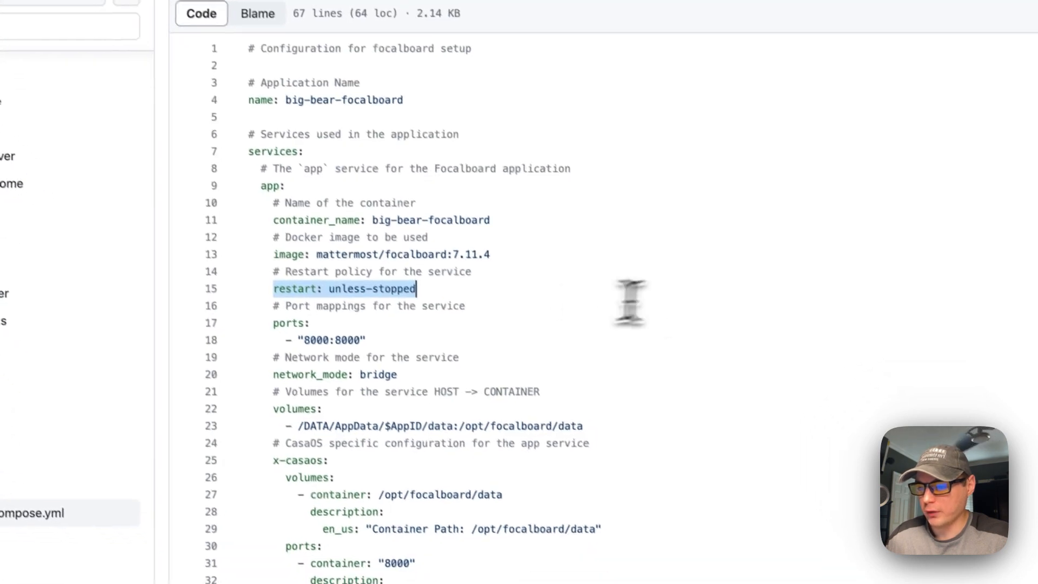
{"action": "scroll", "scroll_direction": "down", "scroll_amount": 3}
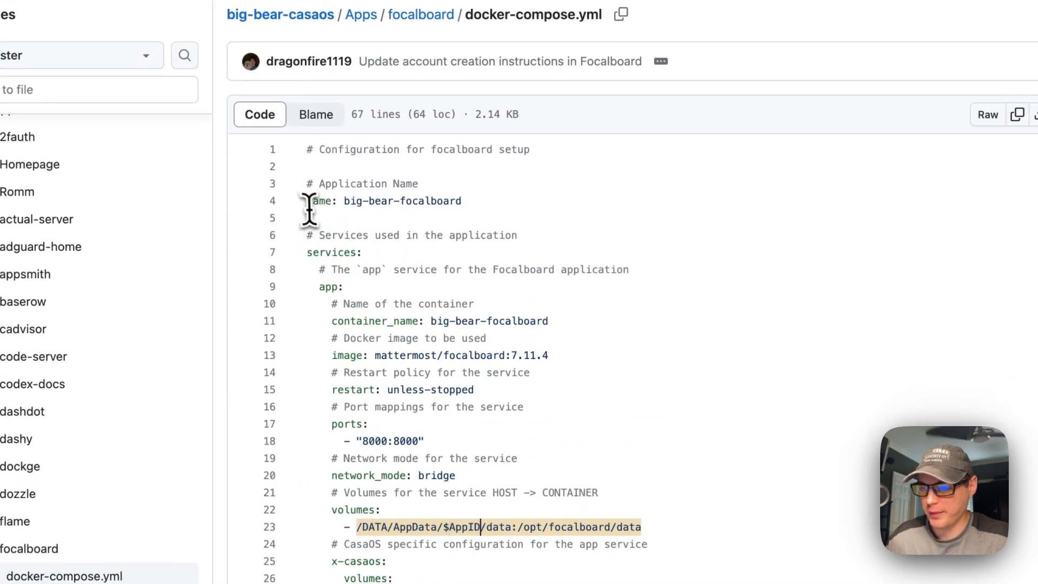
{"action": "scroll", "scroll_direction": "down", "scroll_amount": 3}
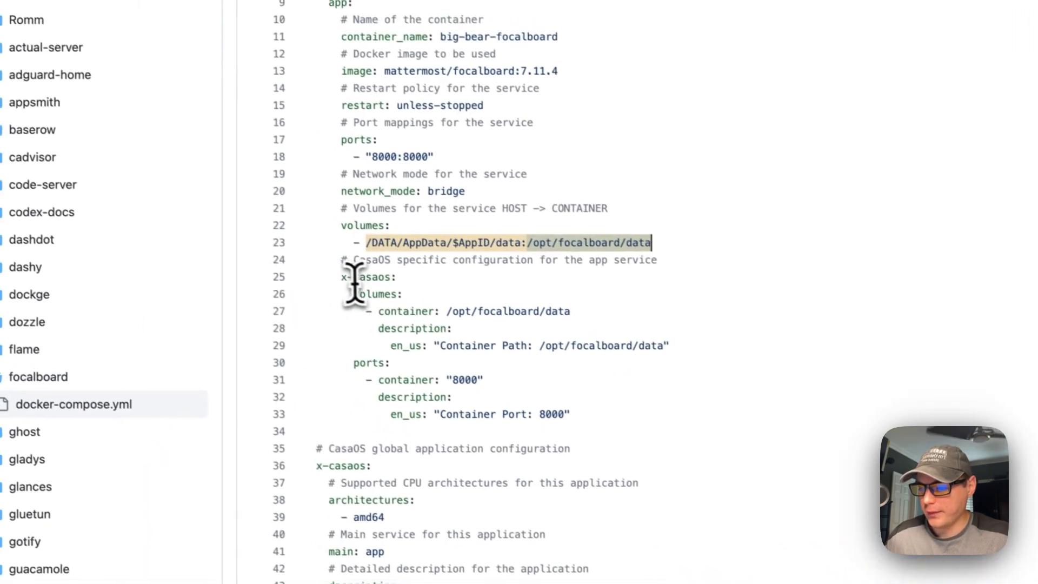
{"action": "left_click_drag", "start_coordinate": [350, 285], "coordinate": [576, 421]}
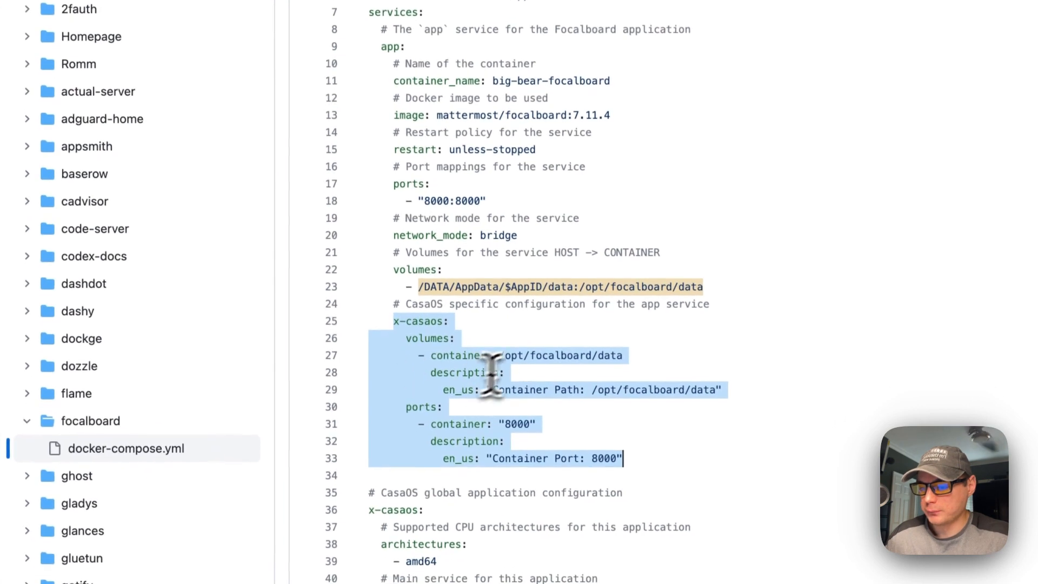
{"action": "scroll", "scroll_direction": "down", "scroll_amount": 3}
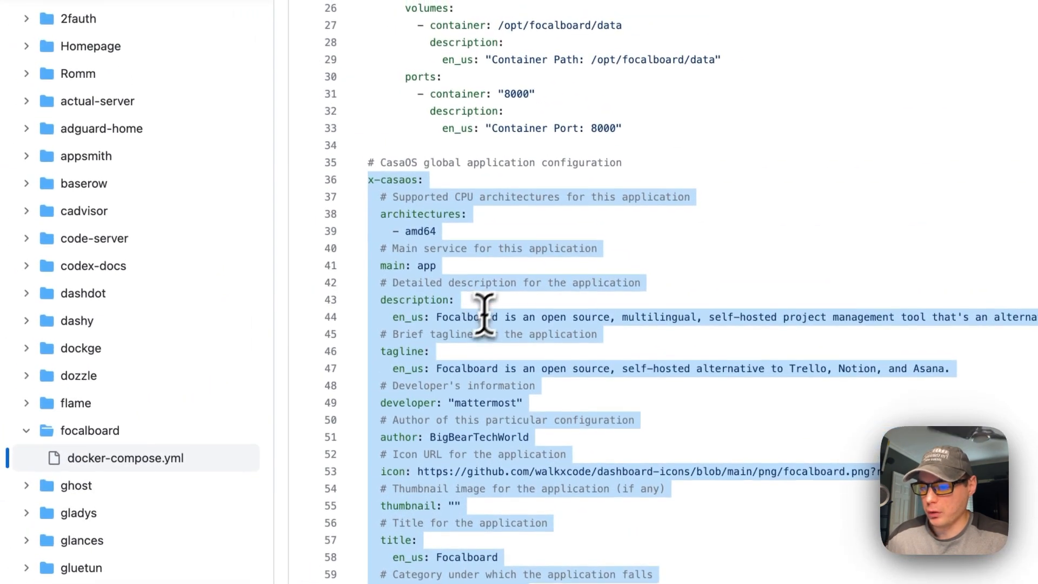
{"action": "double_click", "coordinate": [421, 214]}
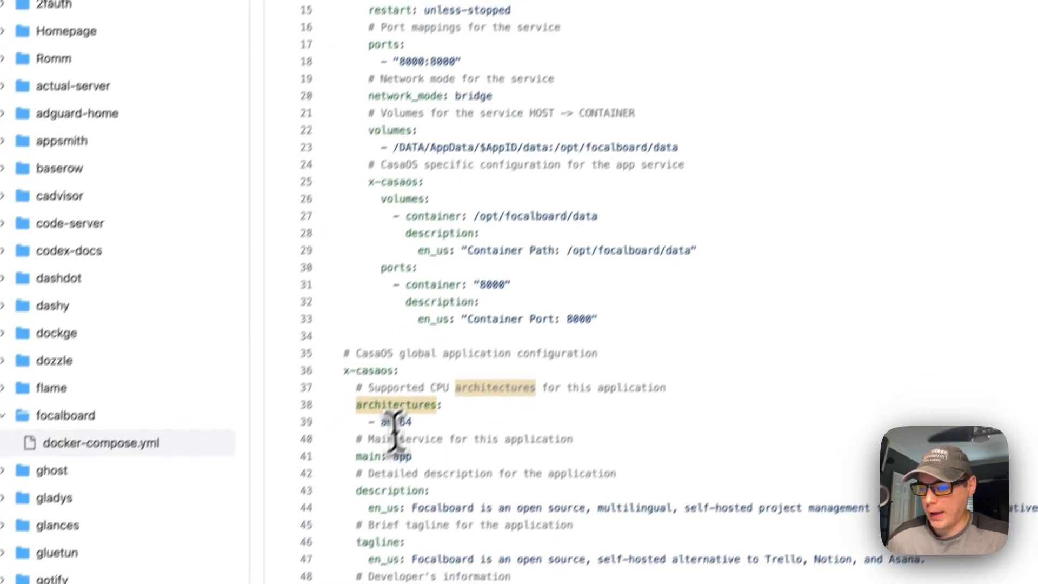
{"action": "scroll", "scroll_direction": "down", "scroll_amount": 3}
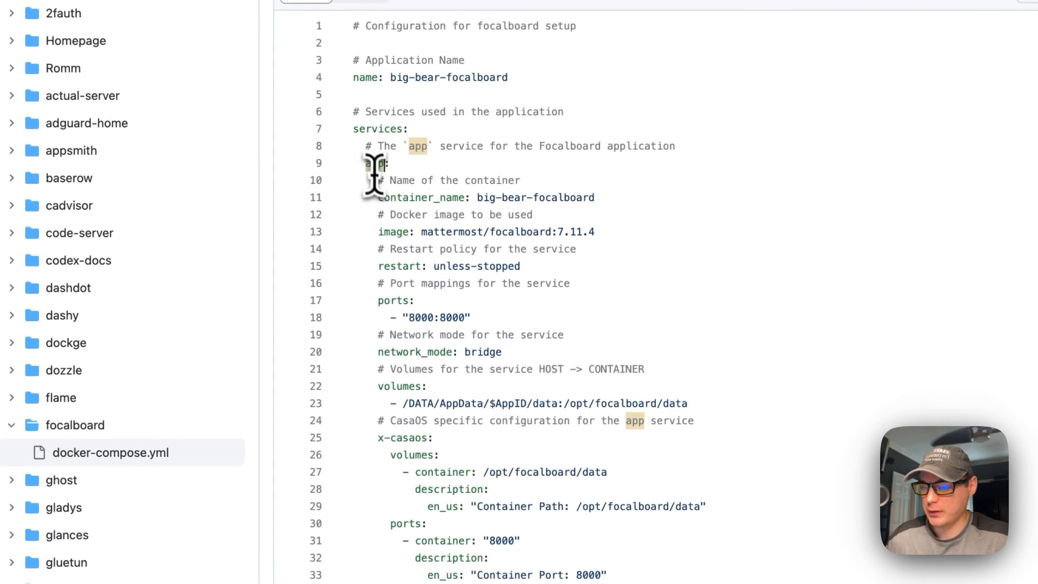
{"action": "scroll", "scroll_direction": "down", "scroll_amount": 3}
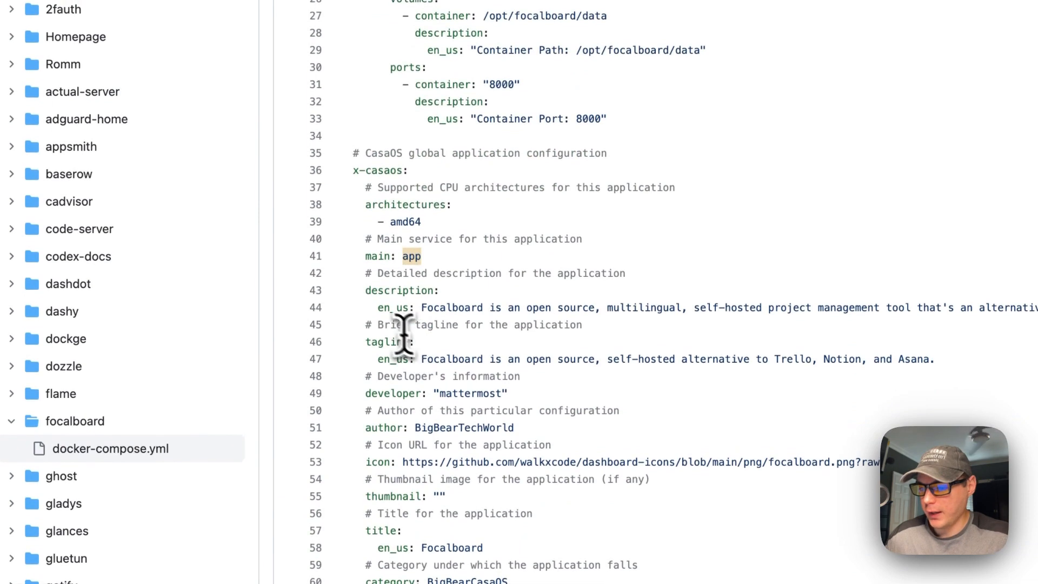
{"action": "left_click_drag", "start_coordinate": [365, 290], "coordinate": [542, 324]}
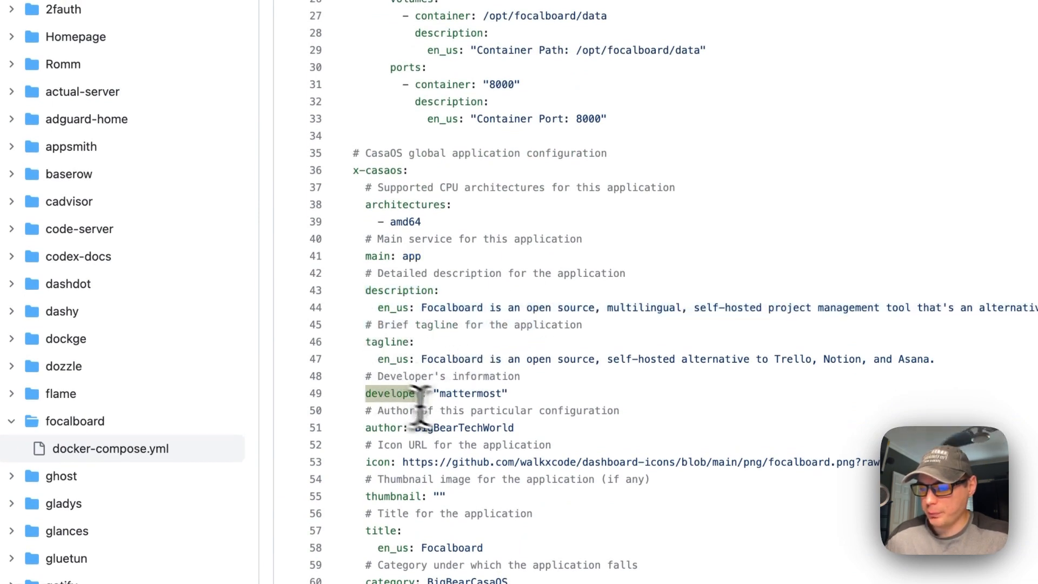
{"action": "scroll", "scroll_direction": "down", "scroll_amount": 3}
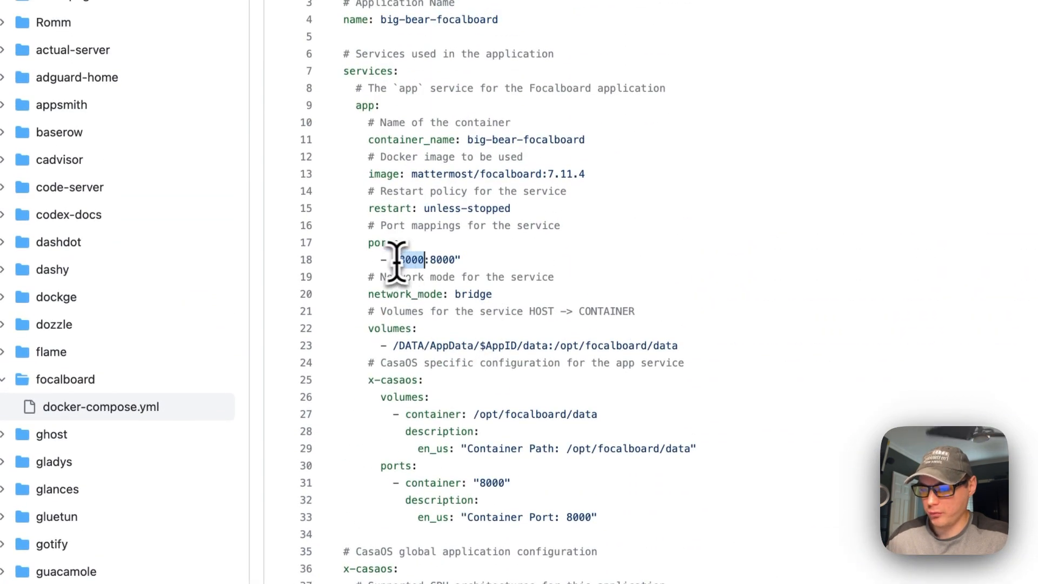
{"action": "scroll", "scroll_direction": "down", "scroll_amount": 3}
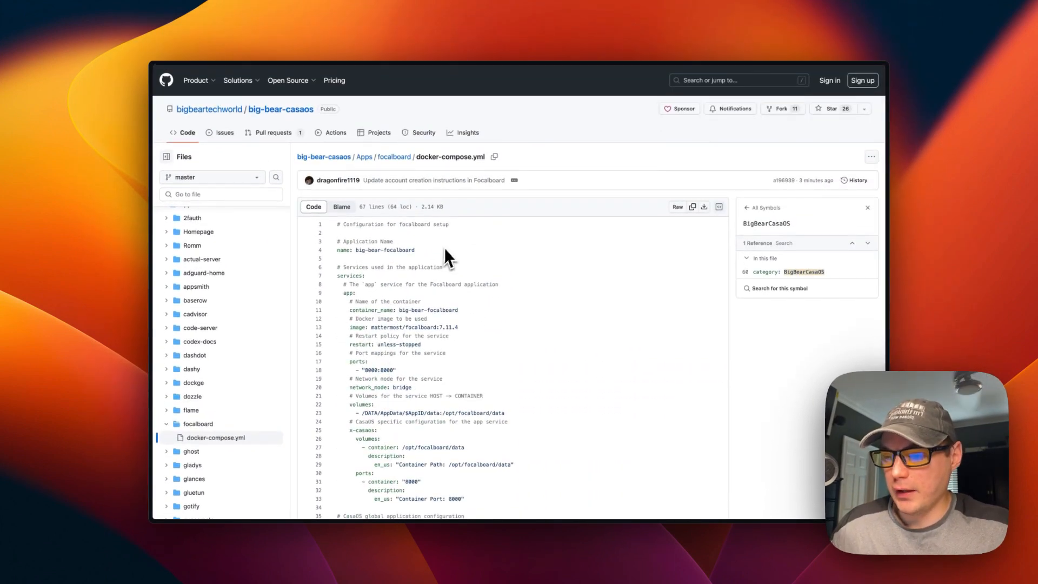
{"action": "mouse_move", "coordinate": [458, 294]}
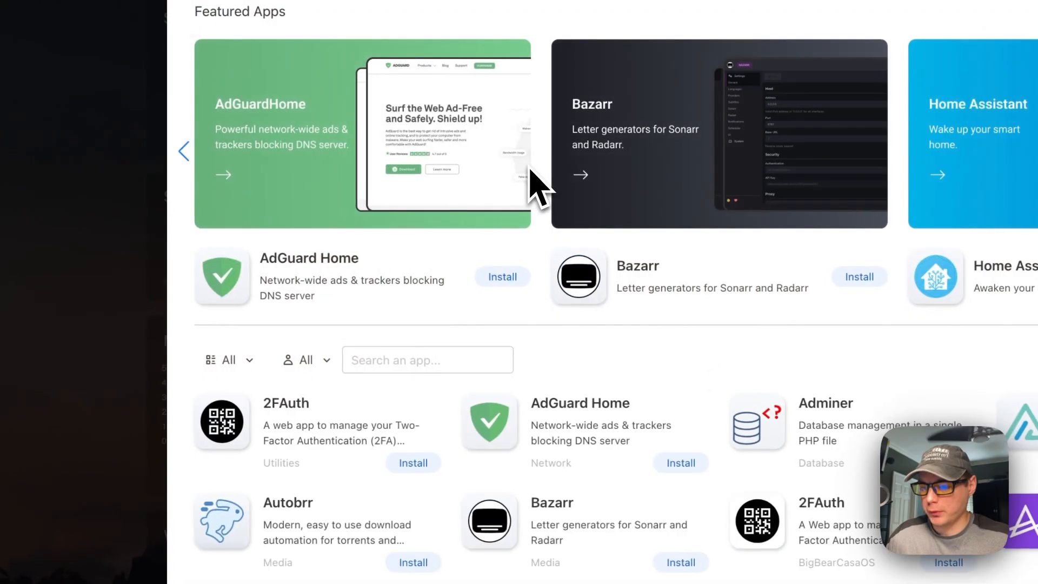
- Search 'focal', open Focalboard, start Install and highlight the account creation tip
{"action": "type", "text": "f"}
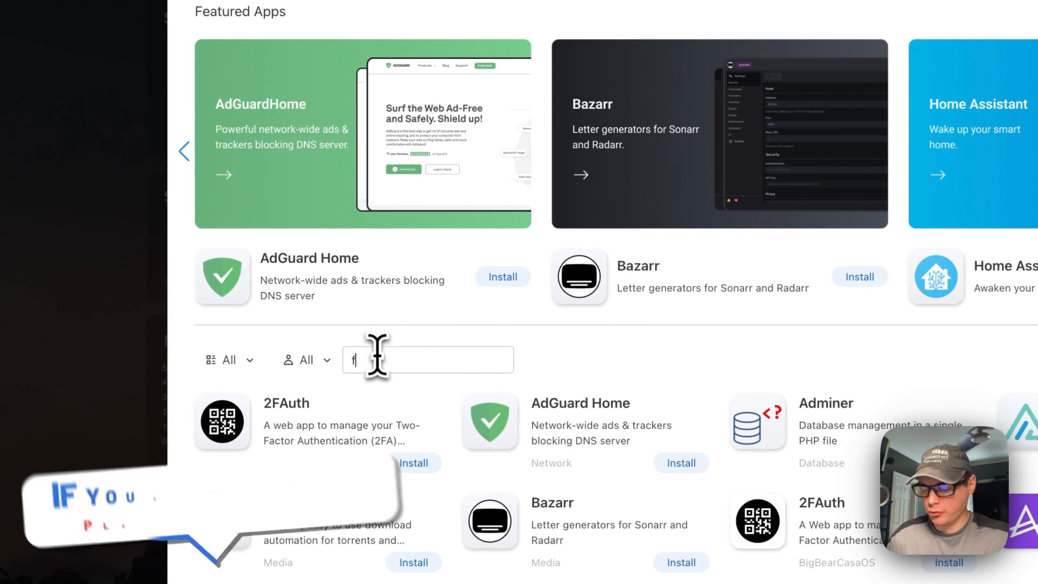
{"action": "type", "text": "ocal"}
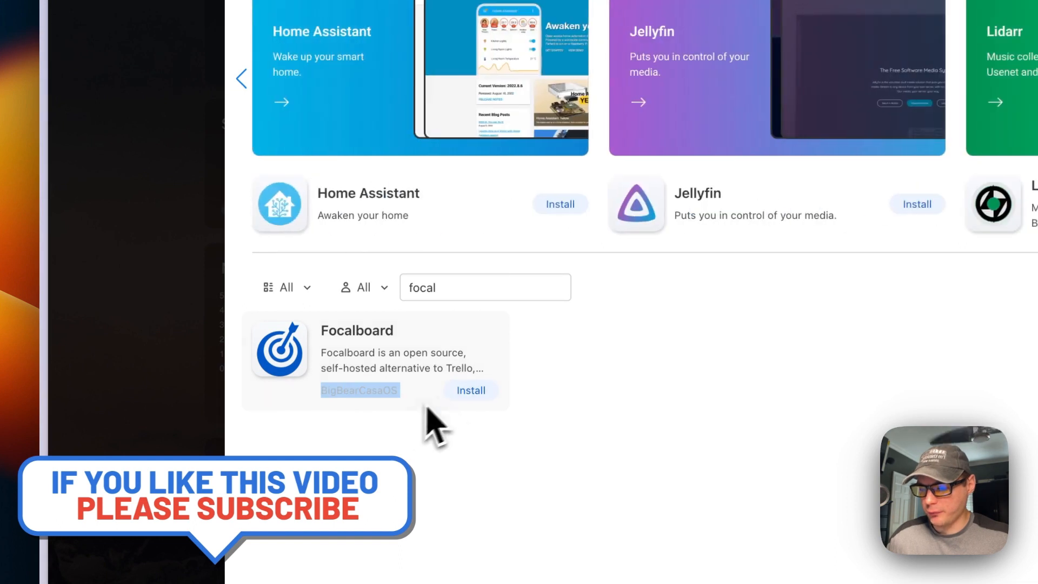
{"action": "mouse_move", "coordinate": [368, 410]}
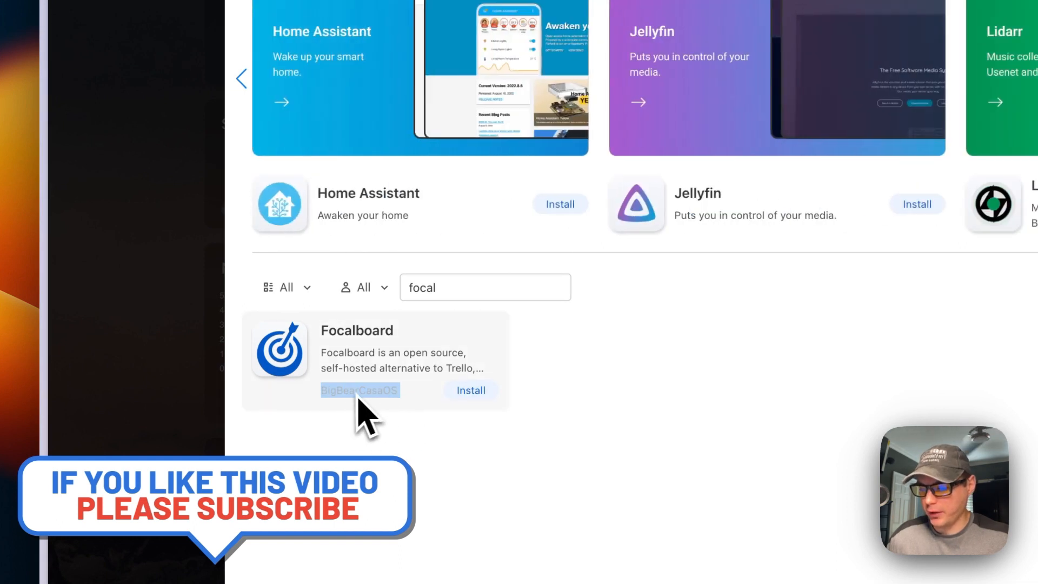
{"action": "left_click", "coordinate": [356, 330]}
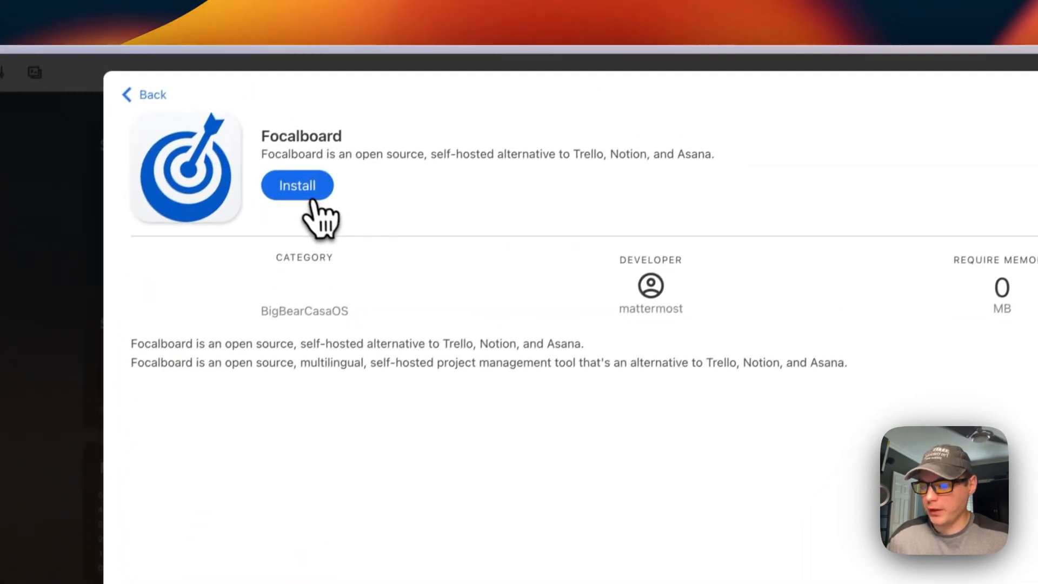
{"action": "left_click", "coordinate": [297, 186]}
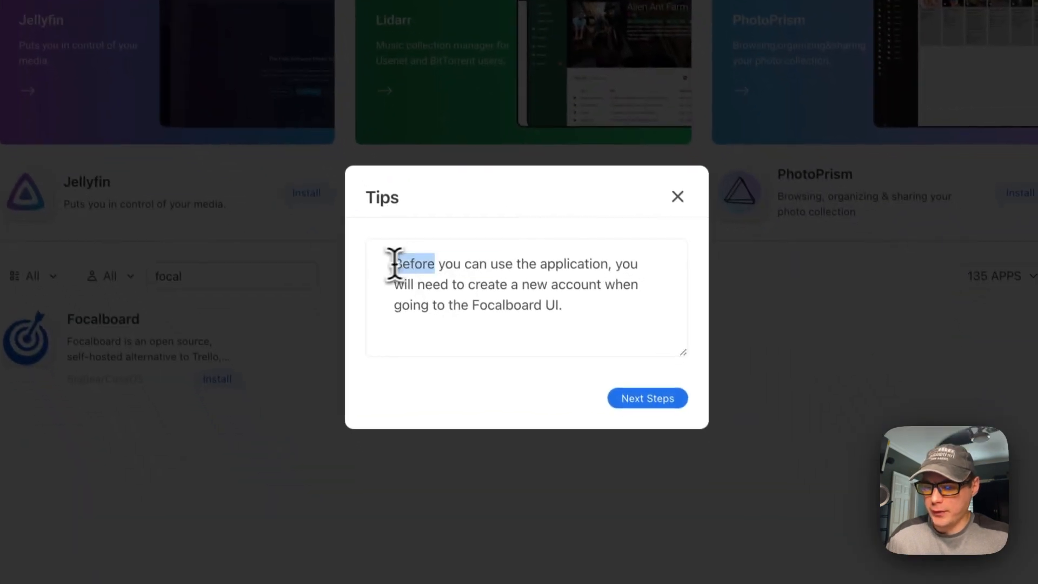
{"action": "left_click_drag", "start_coordinate": [397, 263], "coordinate": [559, 302]}
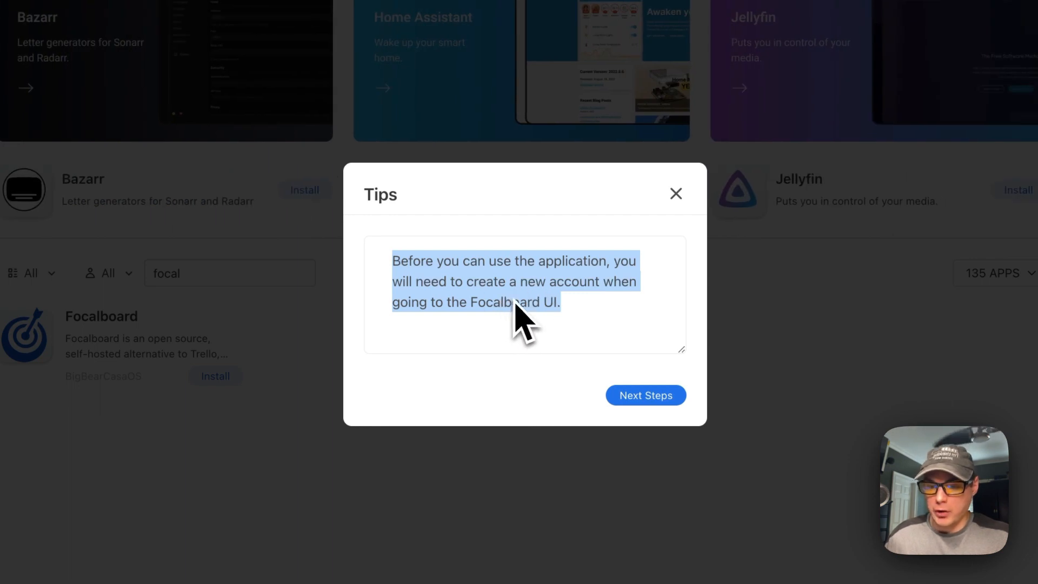
- Proceed past the tip and let Focalboard finish installing in the background
{"action": "left_click", "coordinate": [644, 395]}
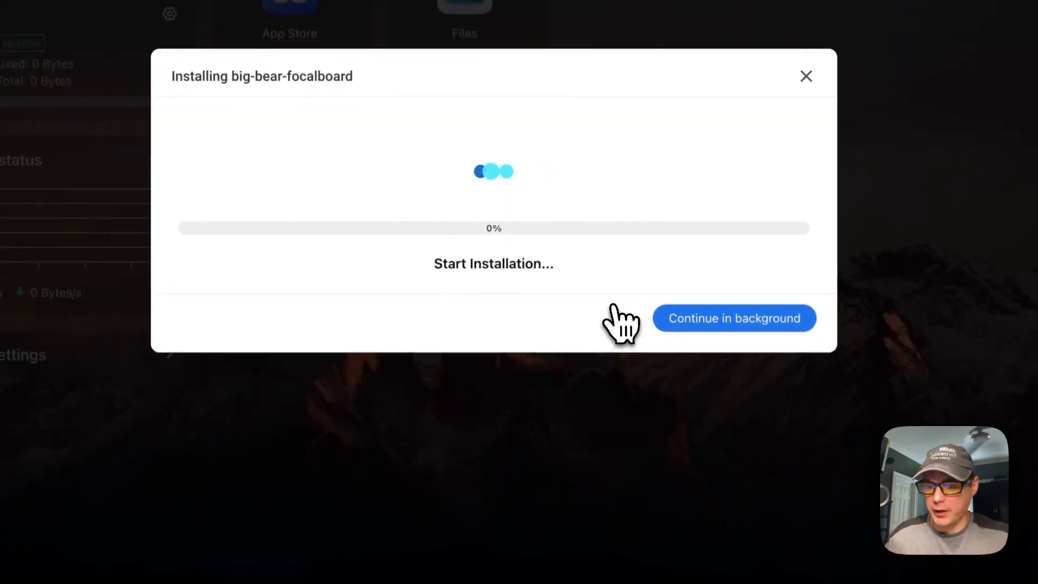
{"action": "left_click", "coordinate": [734, 318]}
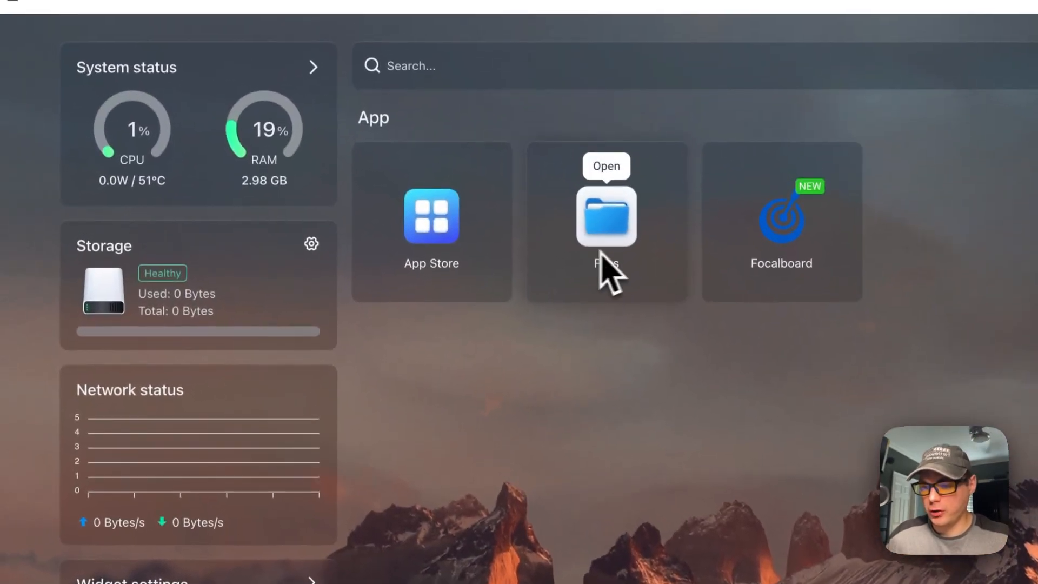
- In Files, browse Focalboard's AppData data and files folders, then return to AppData
{"action": "left_click", "coordinate": [605, 217]}
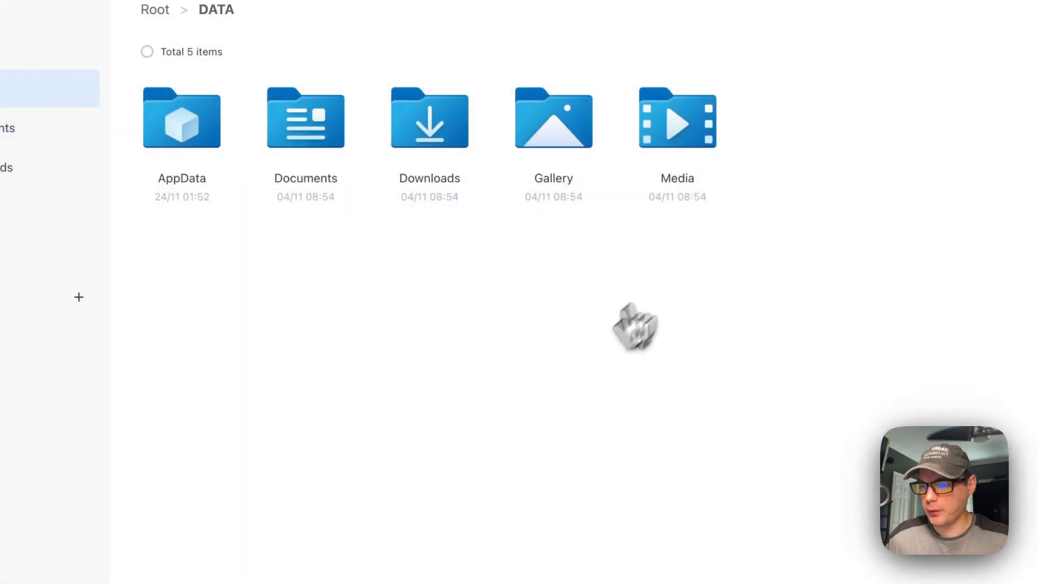
{"action": "double_click", "coordinate": [182, 117]}
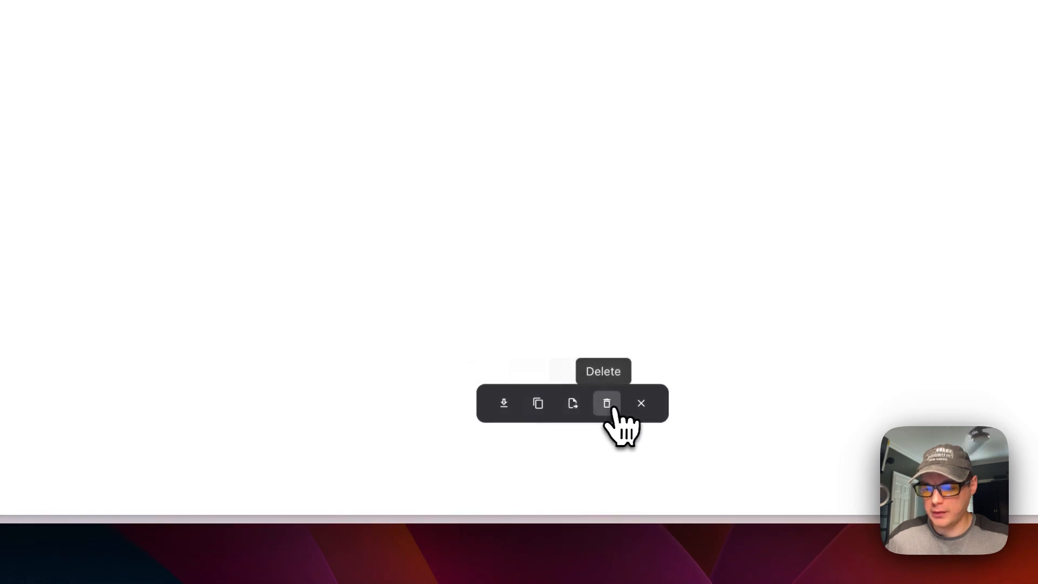
{"action": "left_click", "coordinate": [607, 404]}
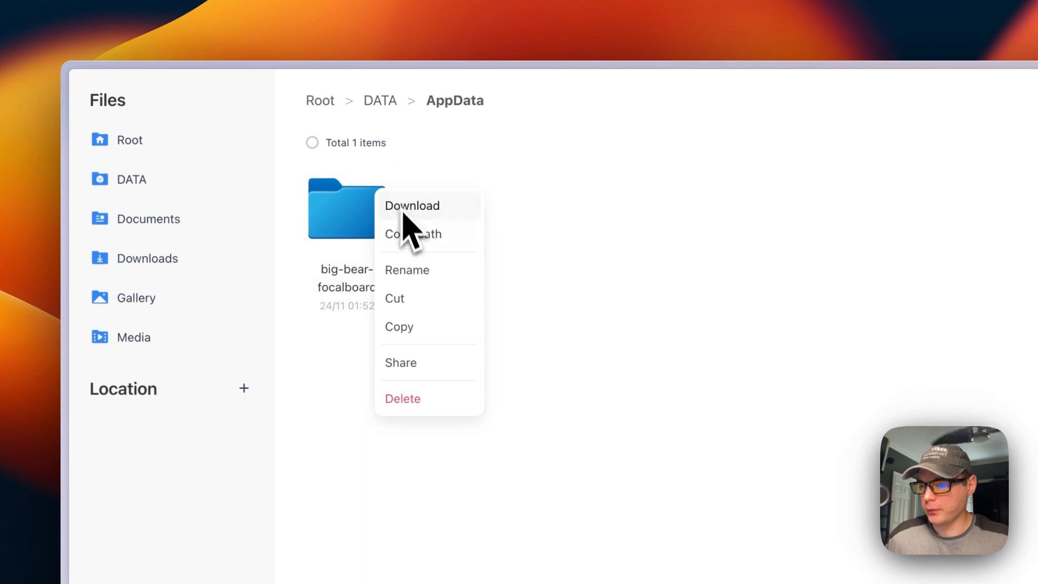
{"action": "mouse_move", "coordinate": [433, 334]}
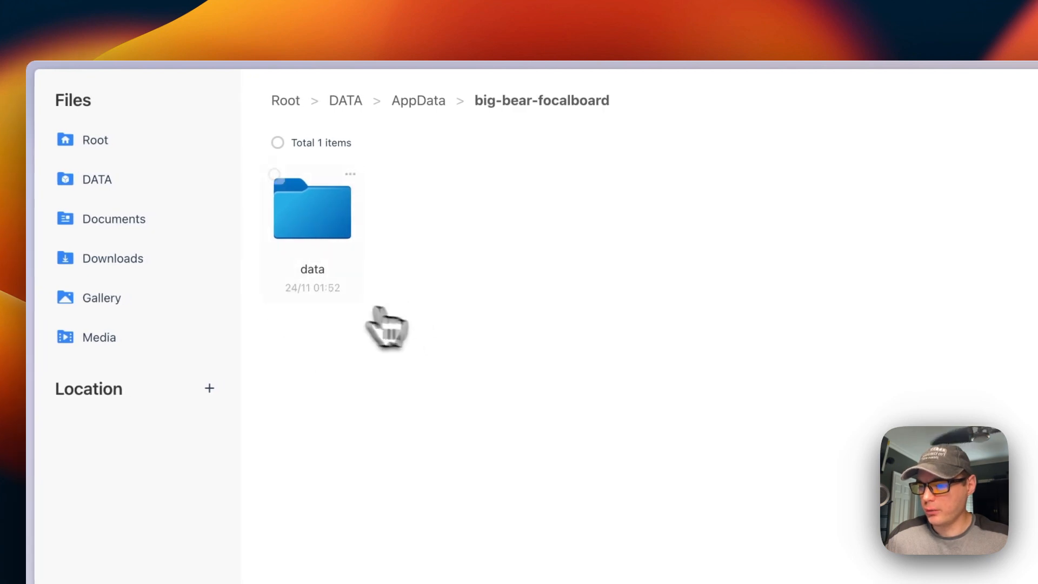
{"action": "double_click", "coordinate": [312, 209]}
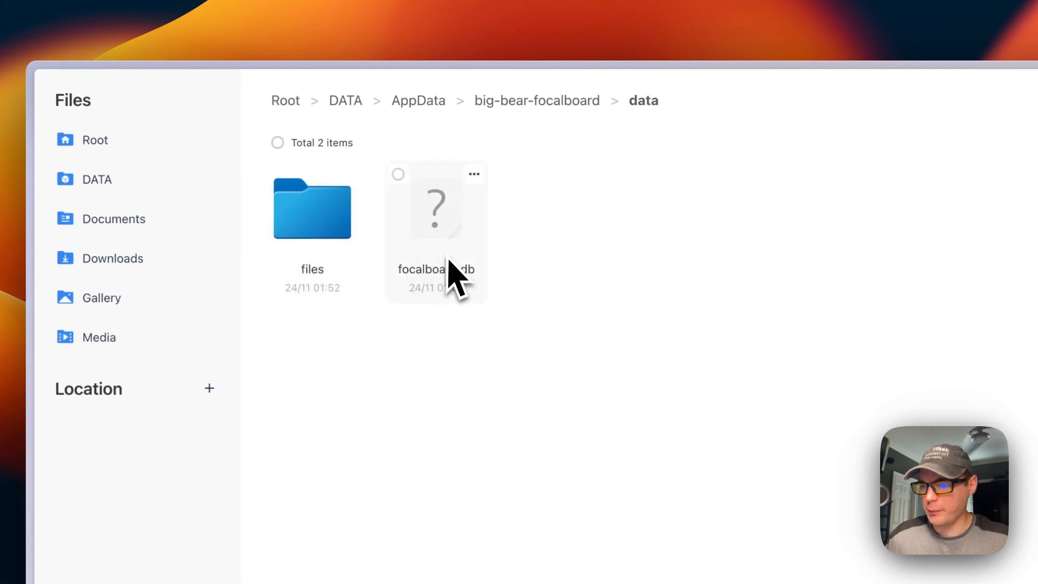
{"action": "double_click", "coordinate": [311, 210]}
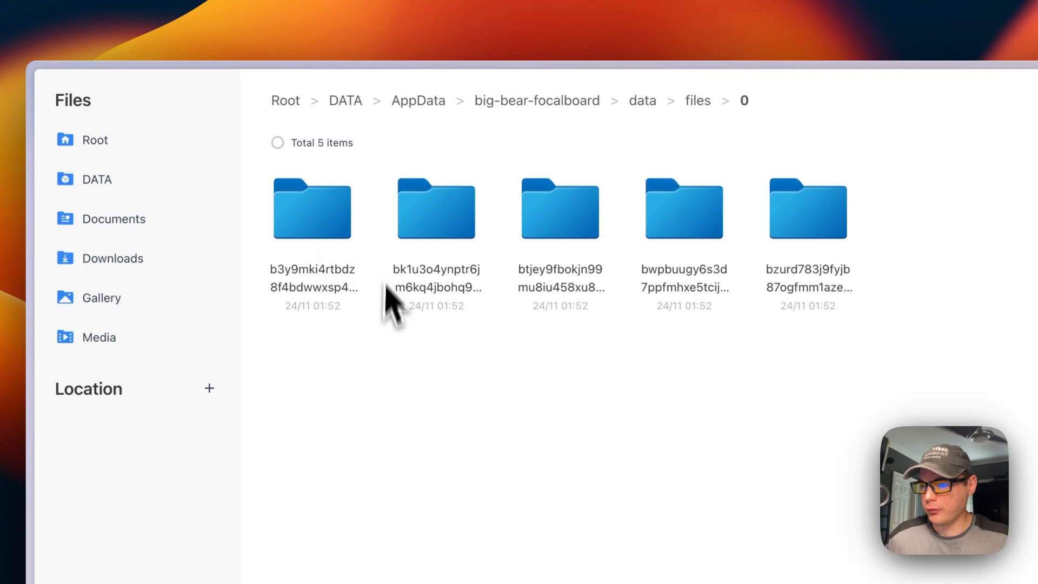
{"action": "left_click", "coordinate": [417, 100]}
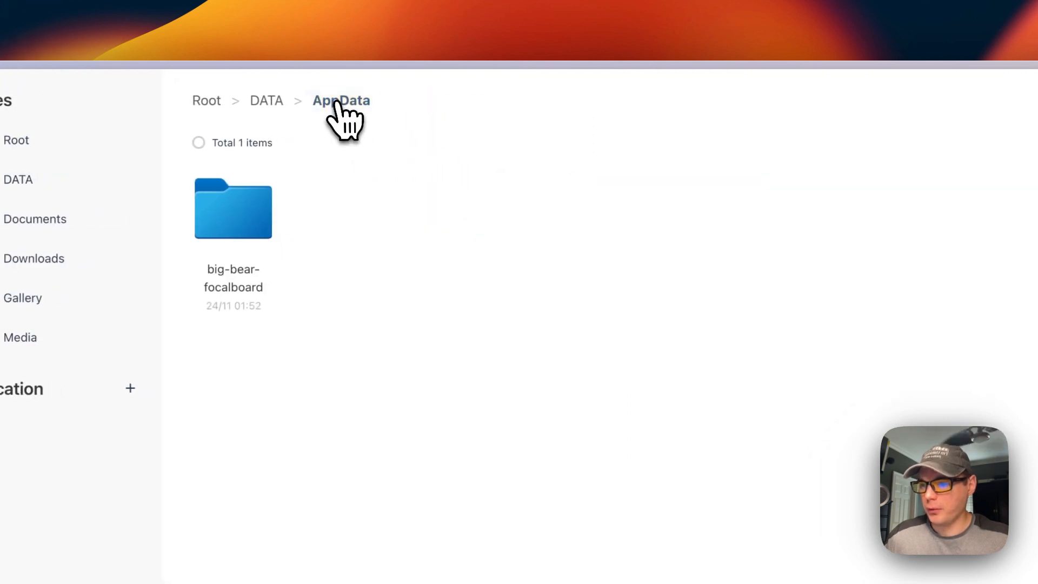
{"action": "mouse_move", "coordinate": [518, 236]}
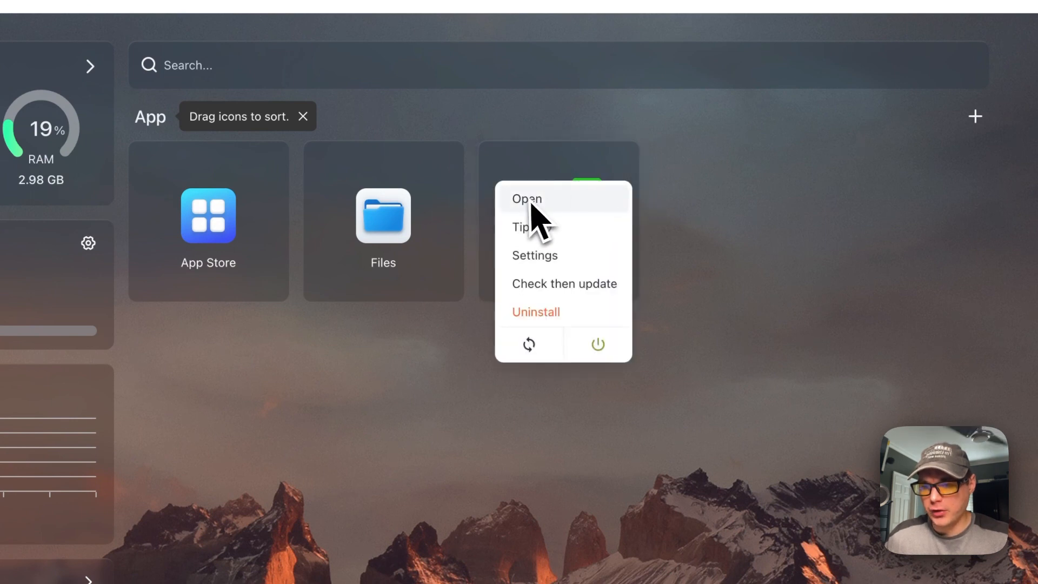
{"action": "mouse_move", "coordinate": [529, 239]}
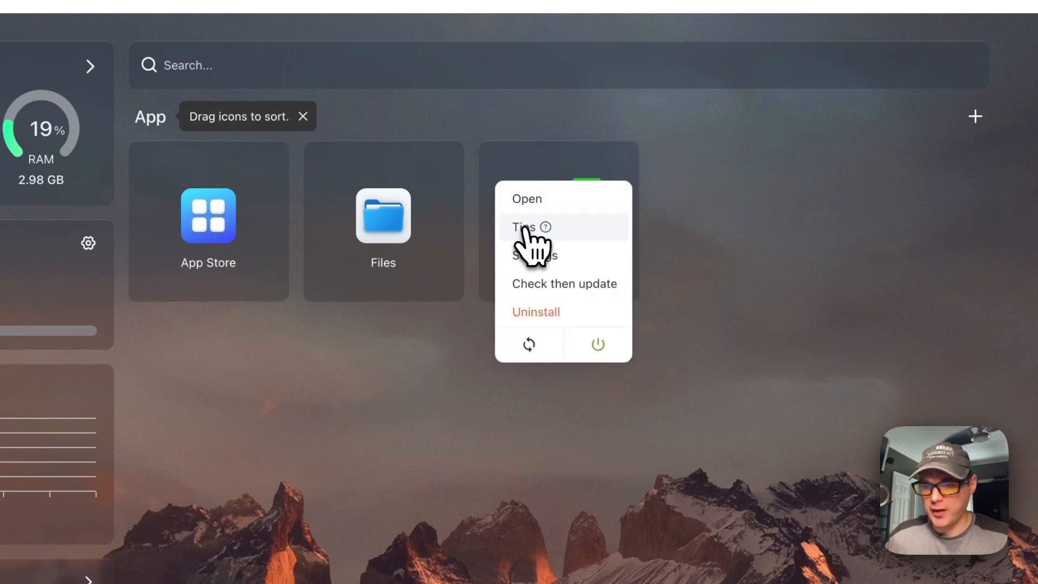
- Type 'testing' into Focalboard's tips note, save it, and reopen the app's menu
{"action": "left_click", "coordinate": [526, 227]}
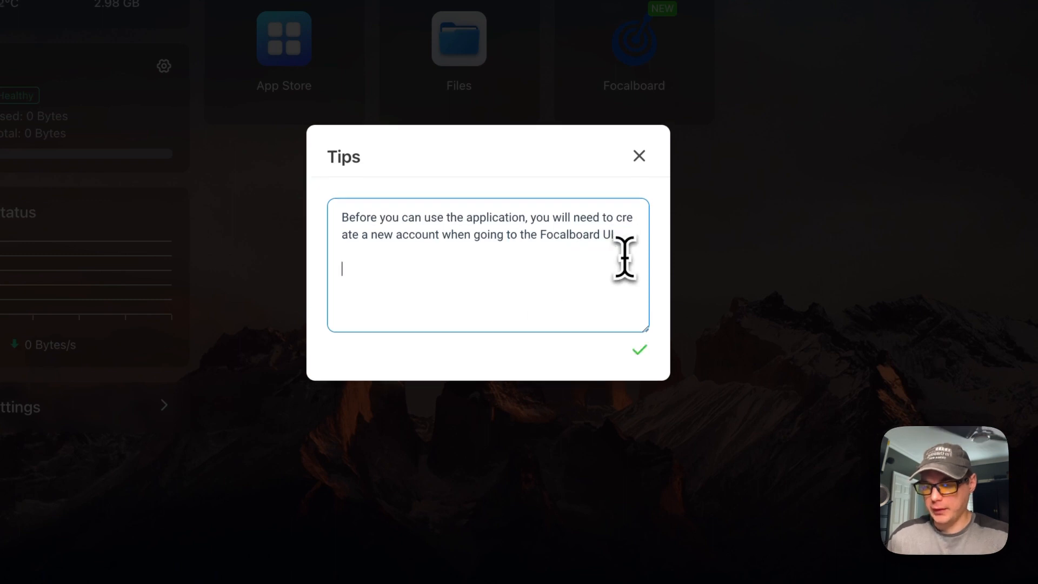
{"action": "type", "text": "testing"}
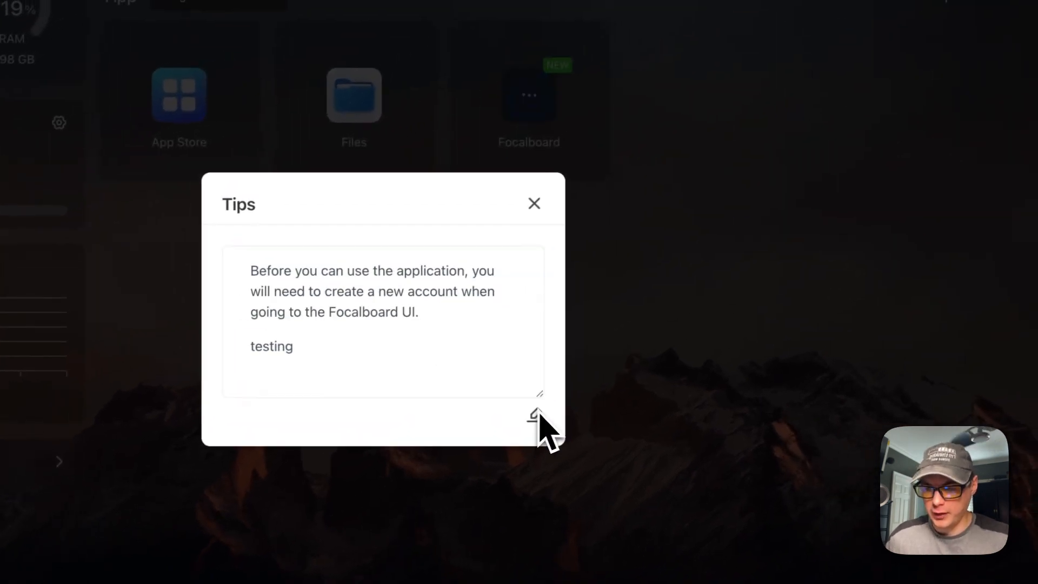
{"action": "left_click", "coordinate": [533, 203]}
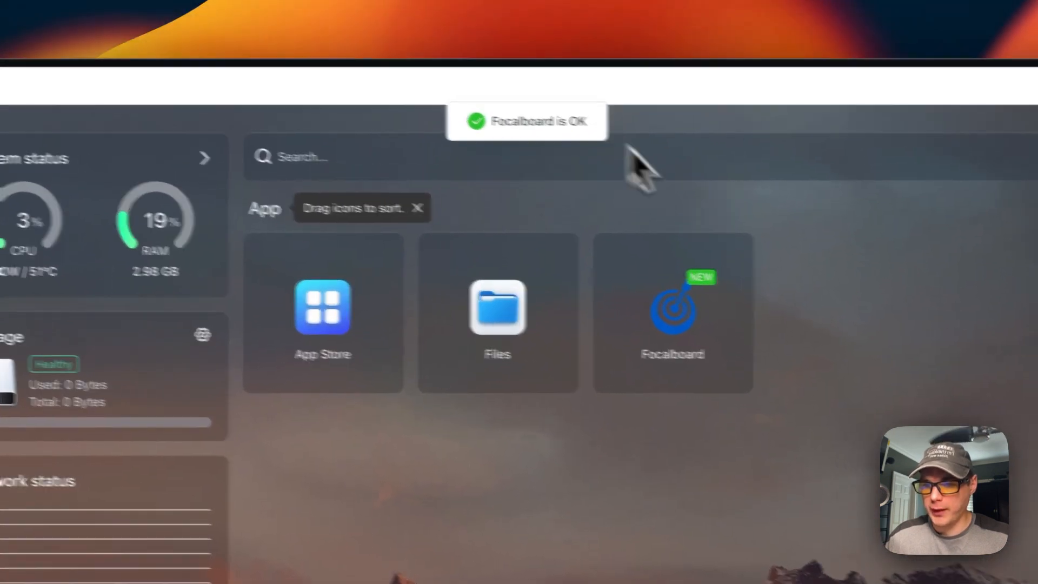
{"action": "right_click", "coordinate": [672, 308]}
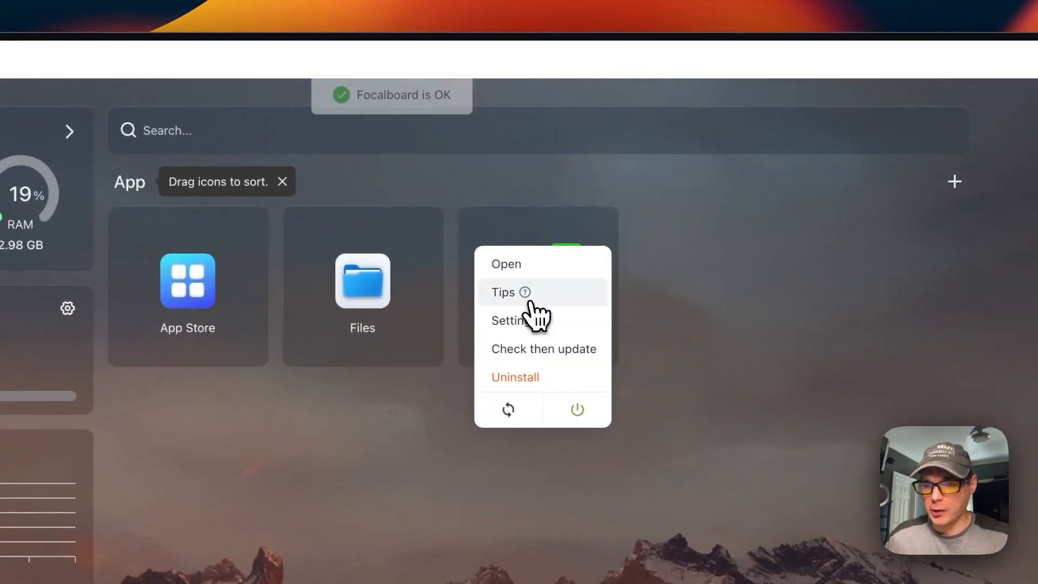
{"action": "left_click", "coordinate": [503, 291]}
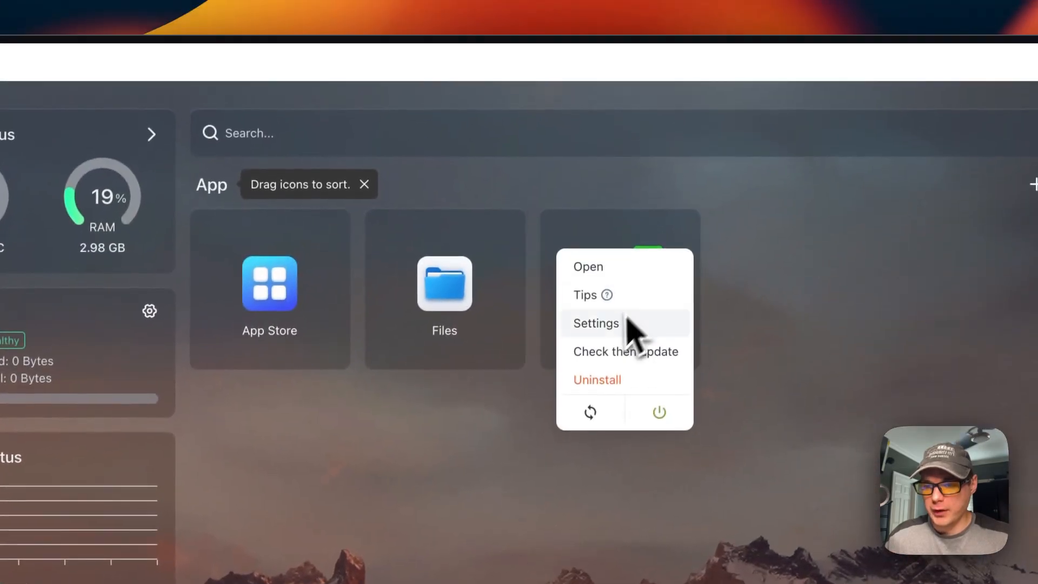
- Scroll Focalboard's container settings, then view its terminal and Logs tab
{"action": "left_click", "coordinate": [594, 324]}
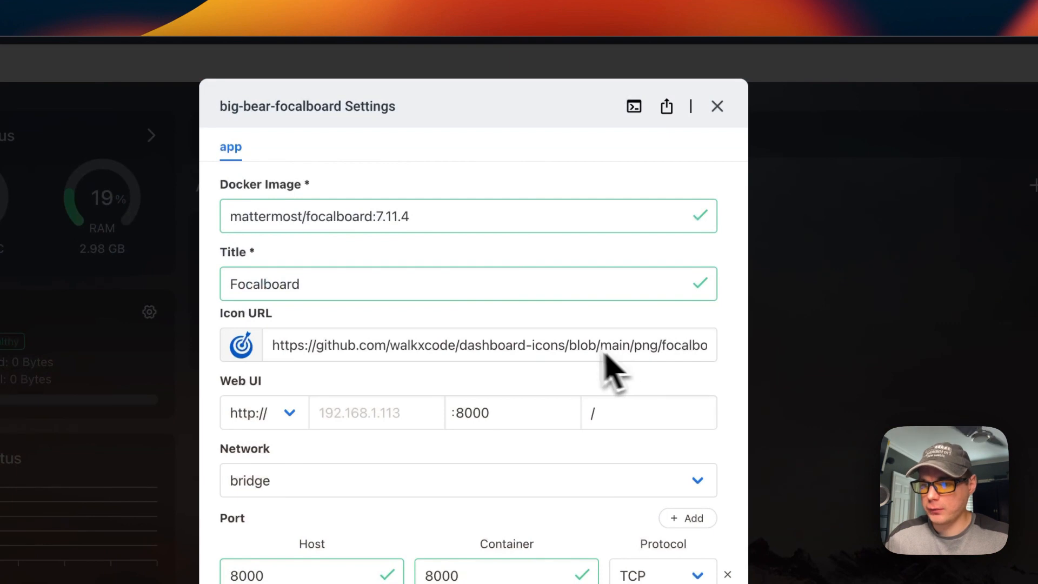
{"action": "scroll", "scroll_direction": "down", "scroll_amount": 3}
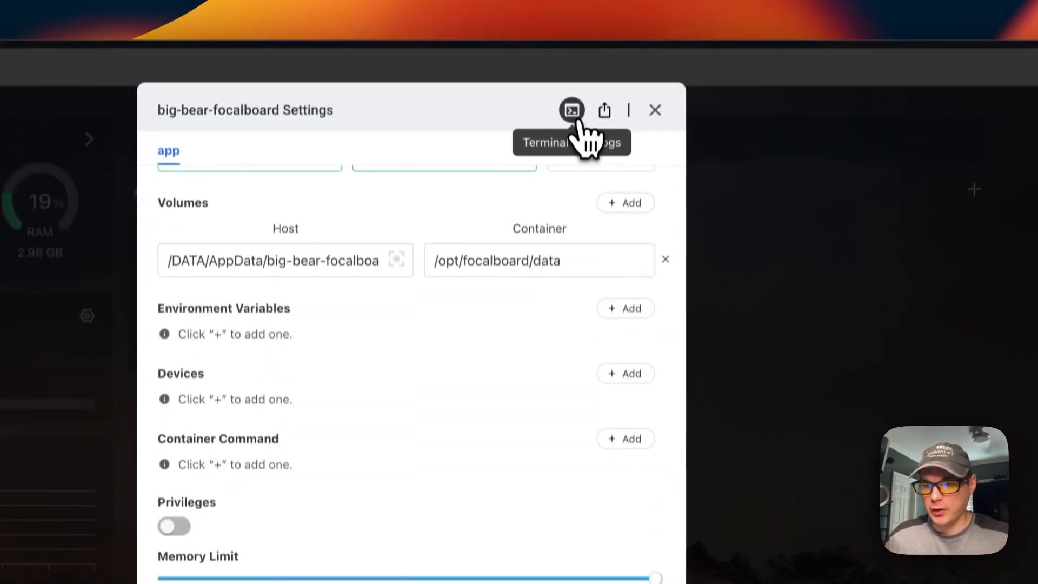
{"action": "left_click", "coordinate": [571, 109]}
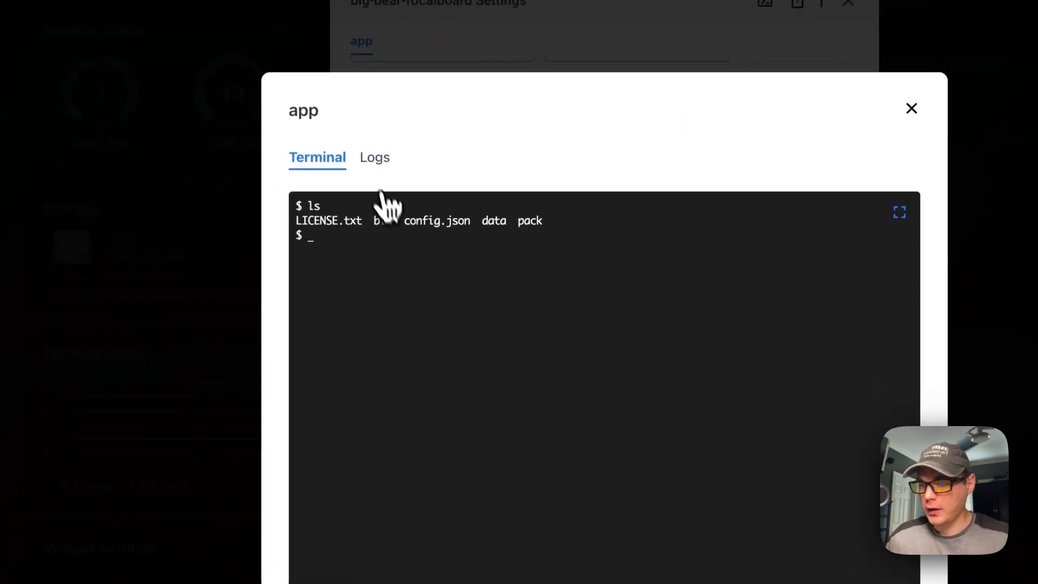
{"action": "left_click", "coordinate": [374, 158]}
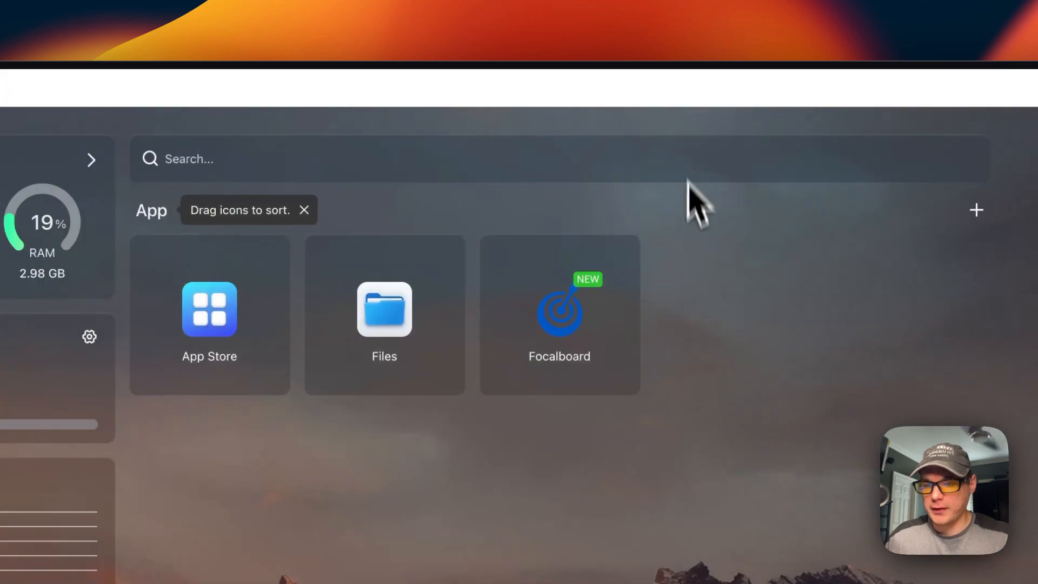
{"action": "right_click", "coordinate": [559, 309]}
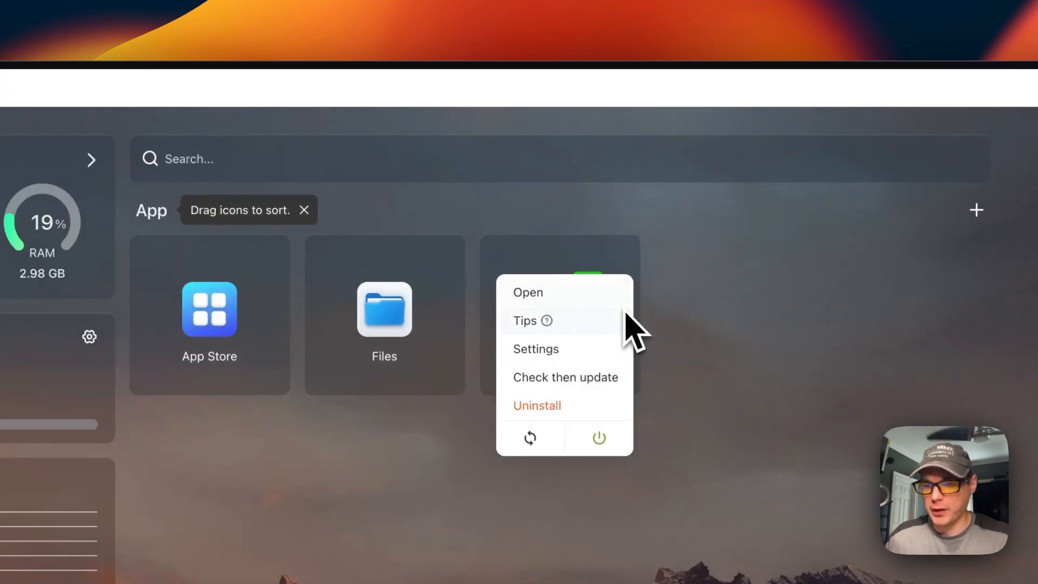
{"action": "left_click", "coordinate": [565, 377]}
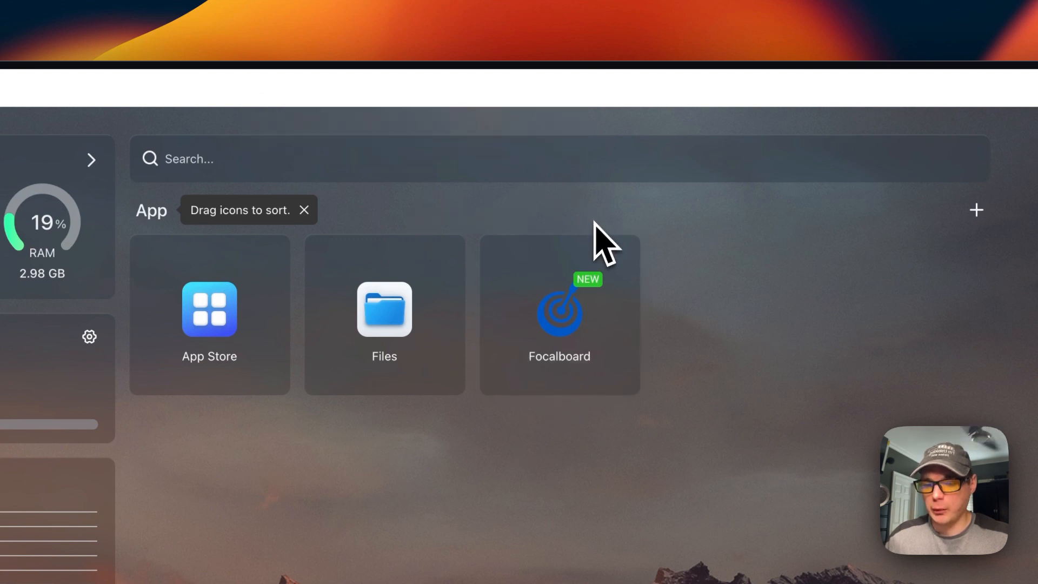
{"action": "mouse_move", "coordinate": [636, 275]}
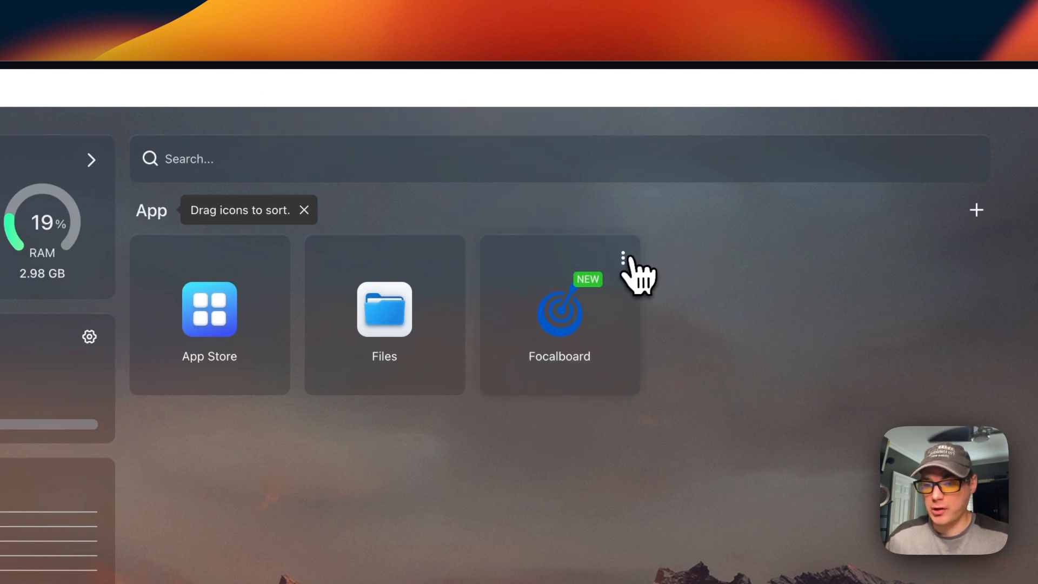
{"action": "left_click", "coordinate": [629, 255]}
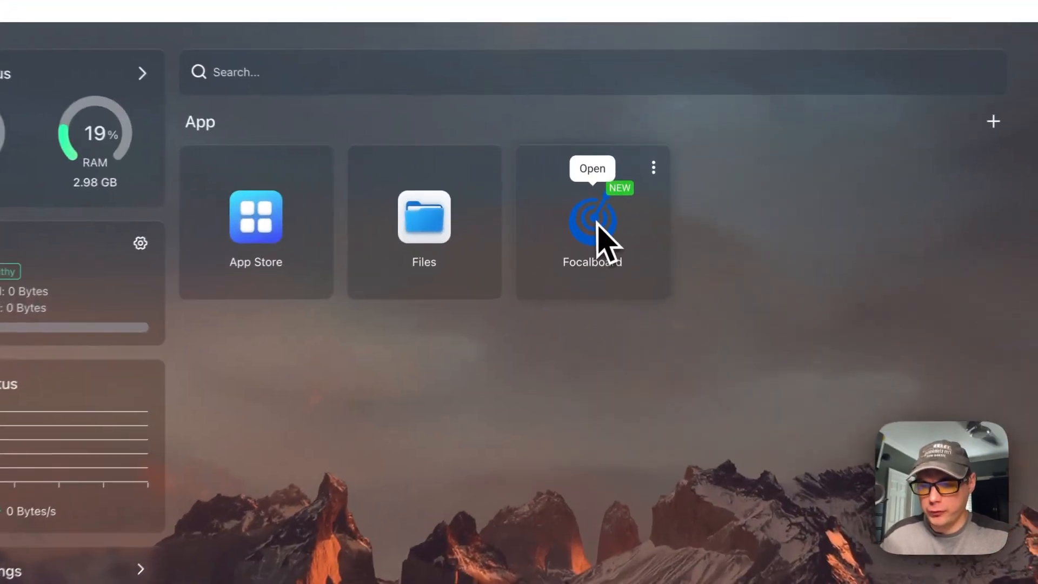
- Launch Focalboard from CasaOS and register an 'admin' account with email, username and password
{"action": "left_click", "coordinate": [652, 167]}
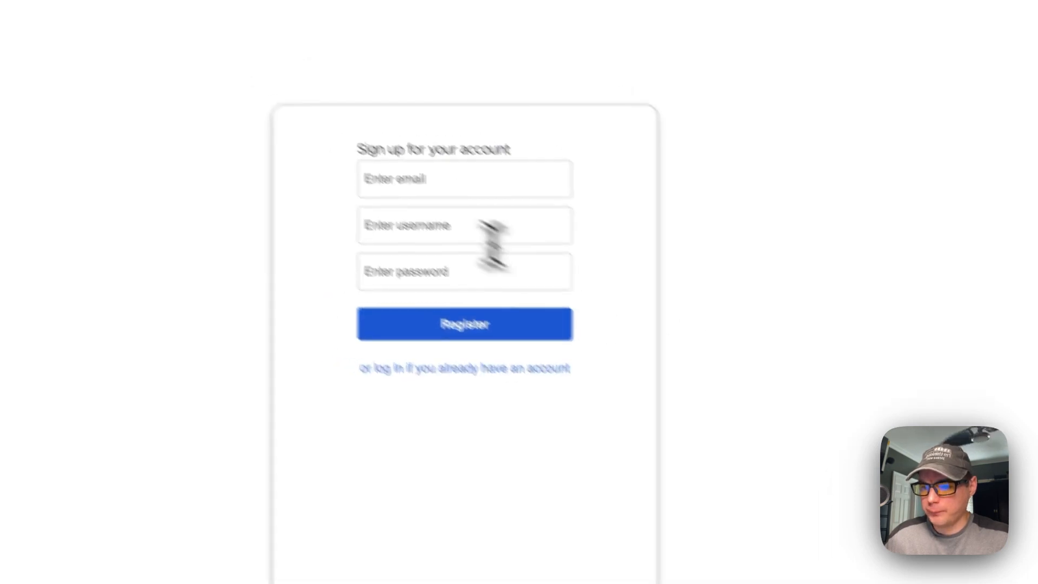
{"action": "type", "text": "admin@example.co"}
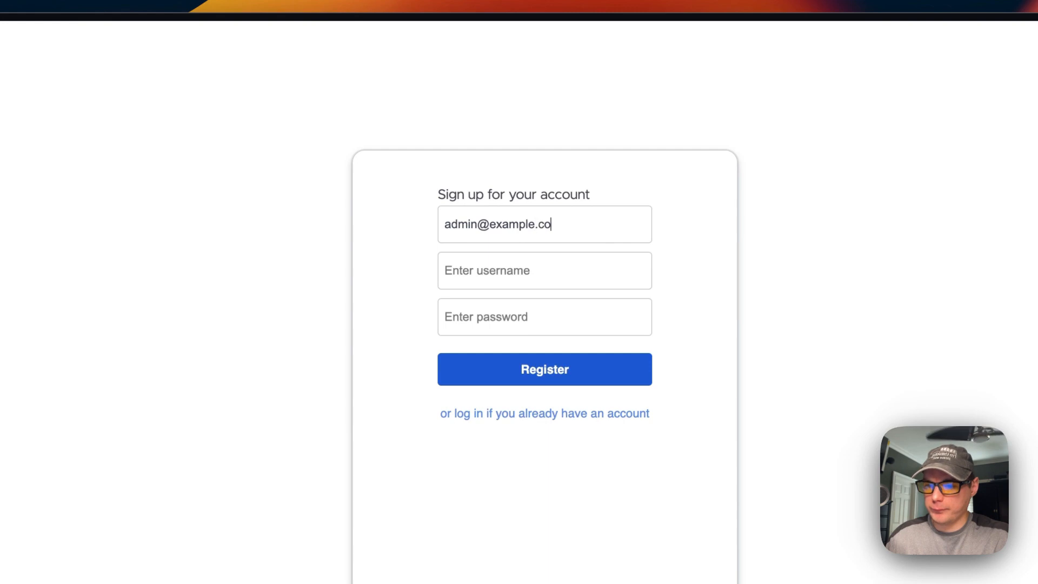
{"action": "type", "text": "admin"}
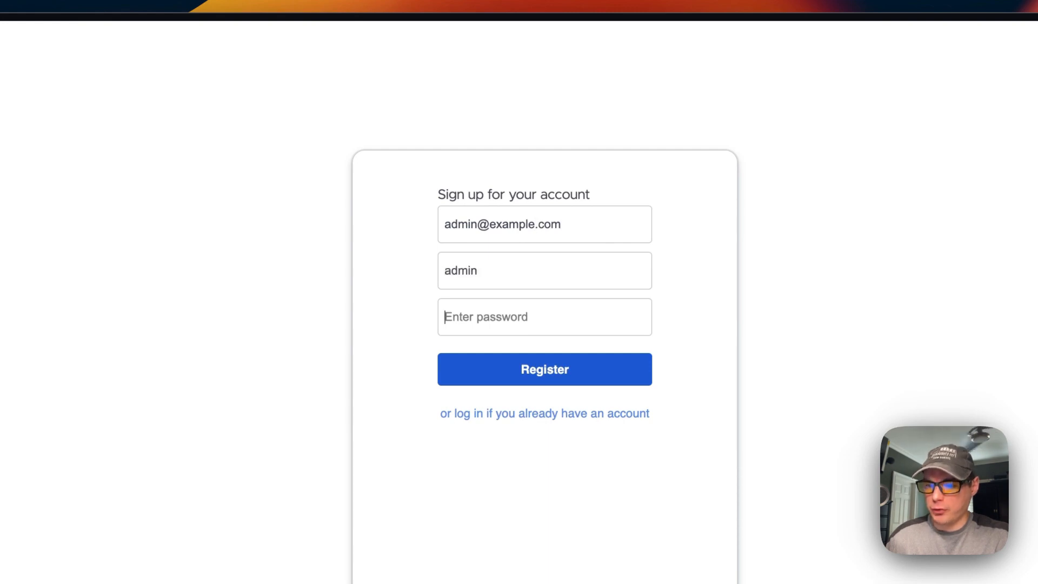
{"action": "type", "text": "••••"}
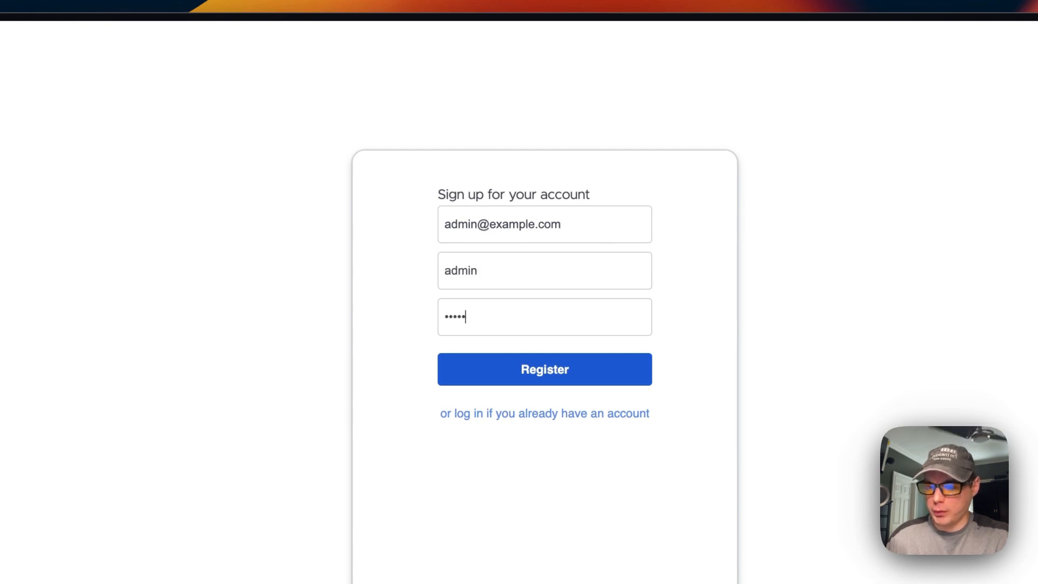
{"action": "key", "text": "Backspace"}
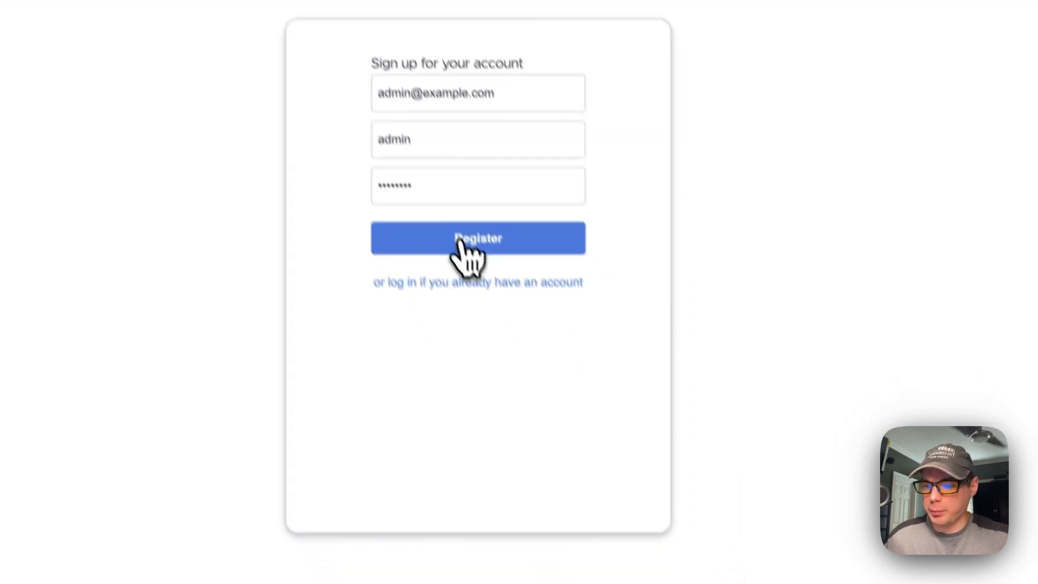
{"action": "left_click", "coordinate": [478, 239]}
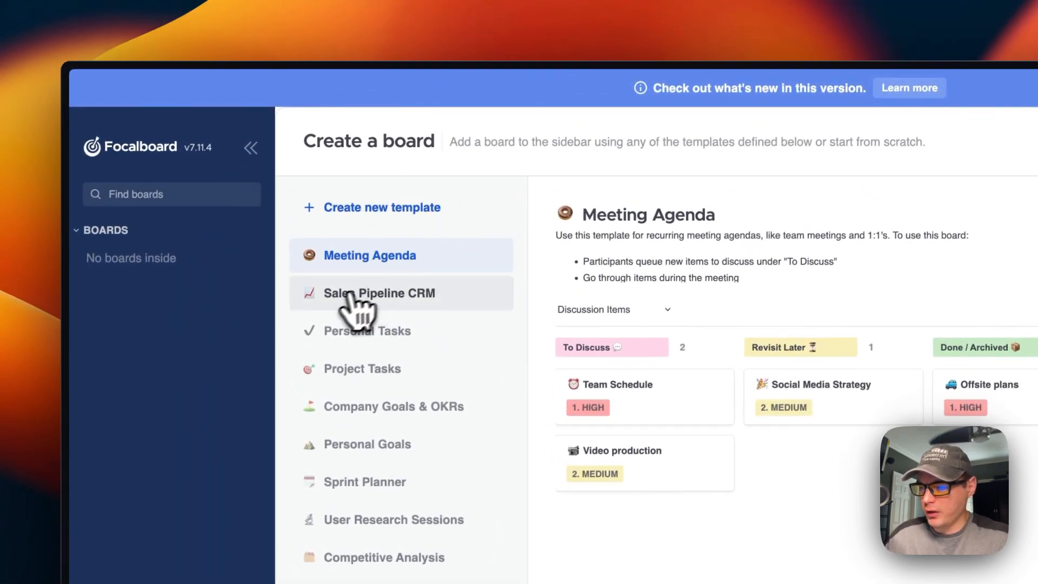
{"action": "mouse_move", "coordinate": [361, 341]}
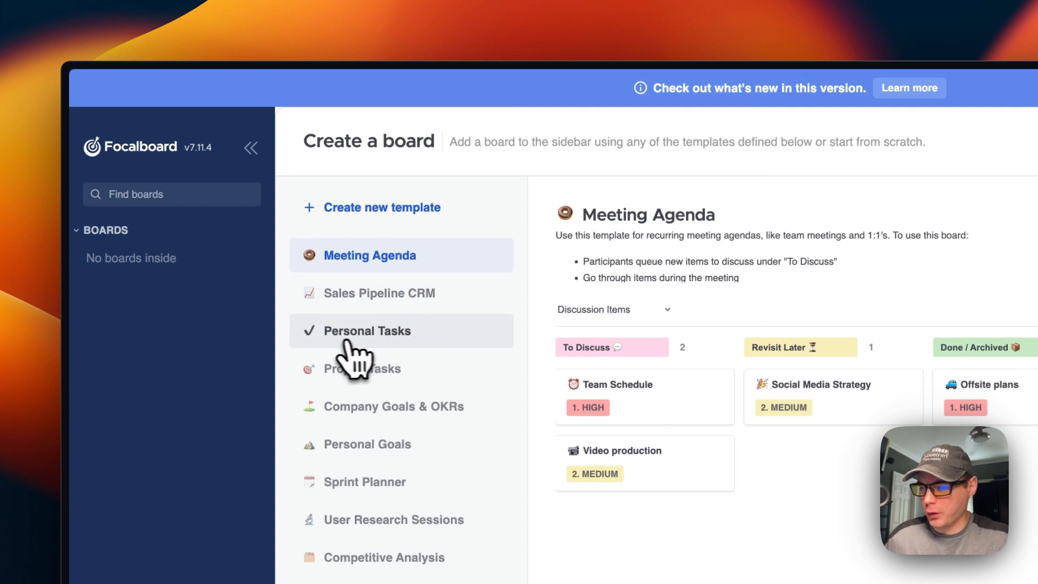
- Preview User Research Sessions, Competitive Analysis, Content Calendar, Roadmap, Welcome to Boards! and Meeting Agenda templates
{"action": "scroll", "scroll_direction": "down", "scroll_amount": 3}
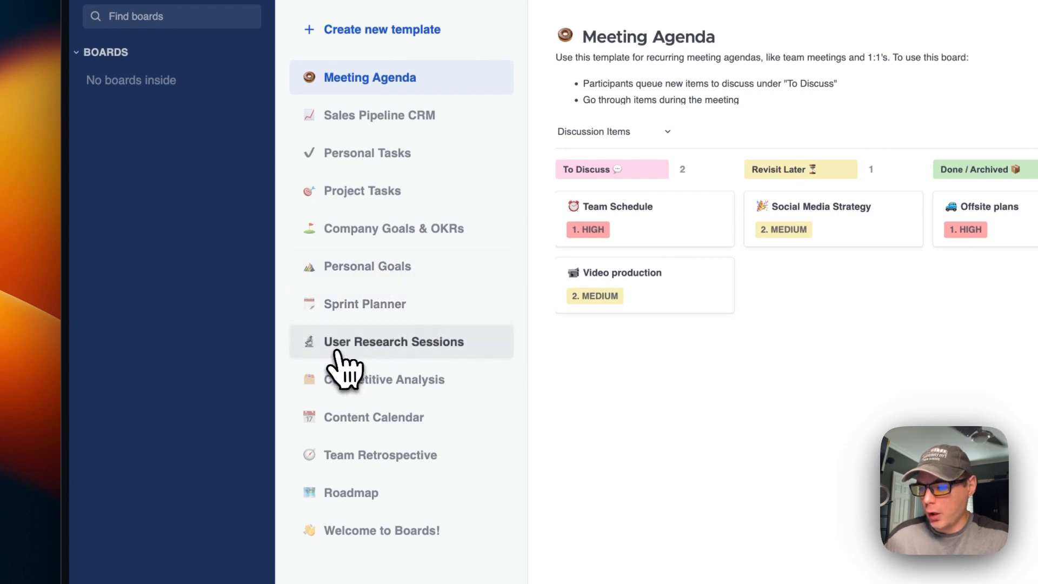
{"action": "left_click", "coordinate": [394, 341]}
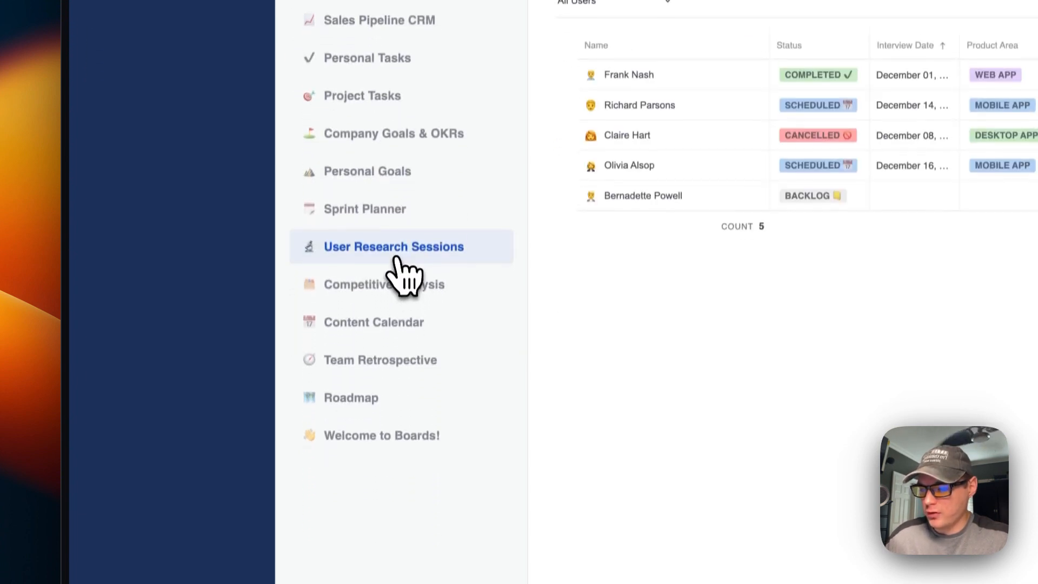
{"action": "left_click", "coordinate": [384, 271]}
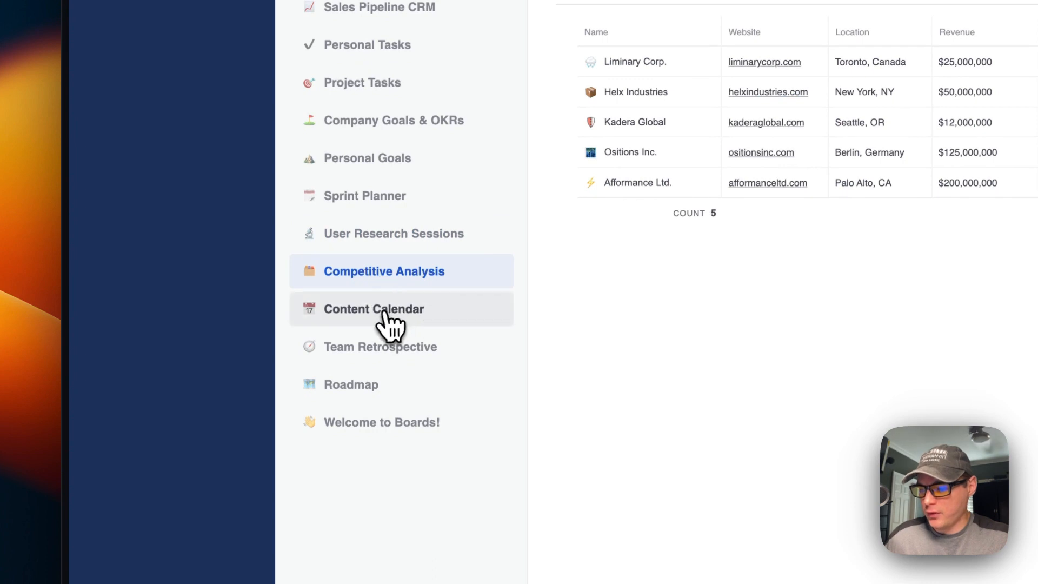
{"action": "left_click", "coordinate": [380, 346]}
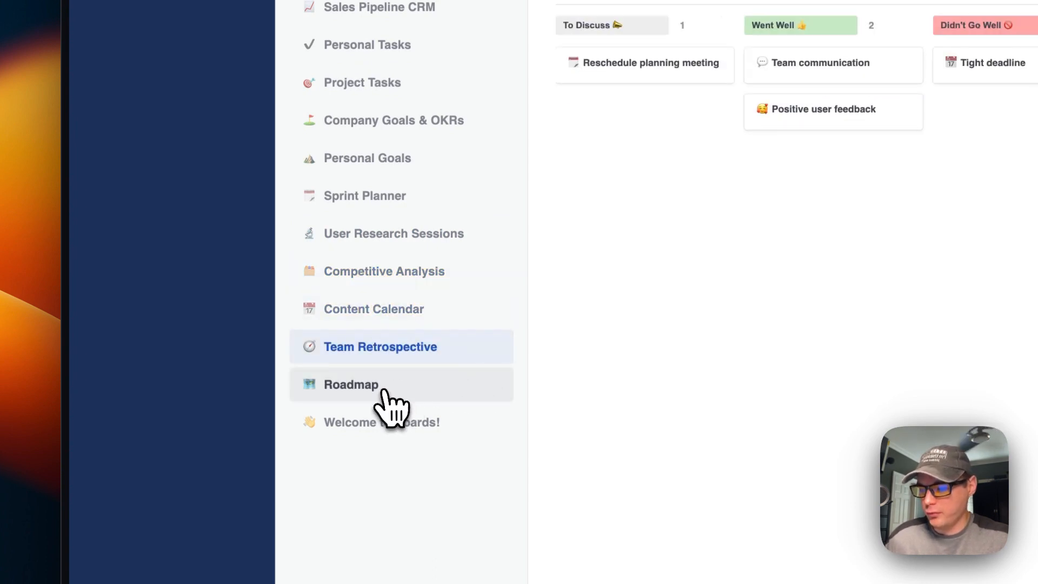
{"action": "left_click", "coordinate": [351, 383]}
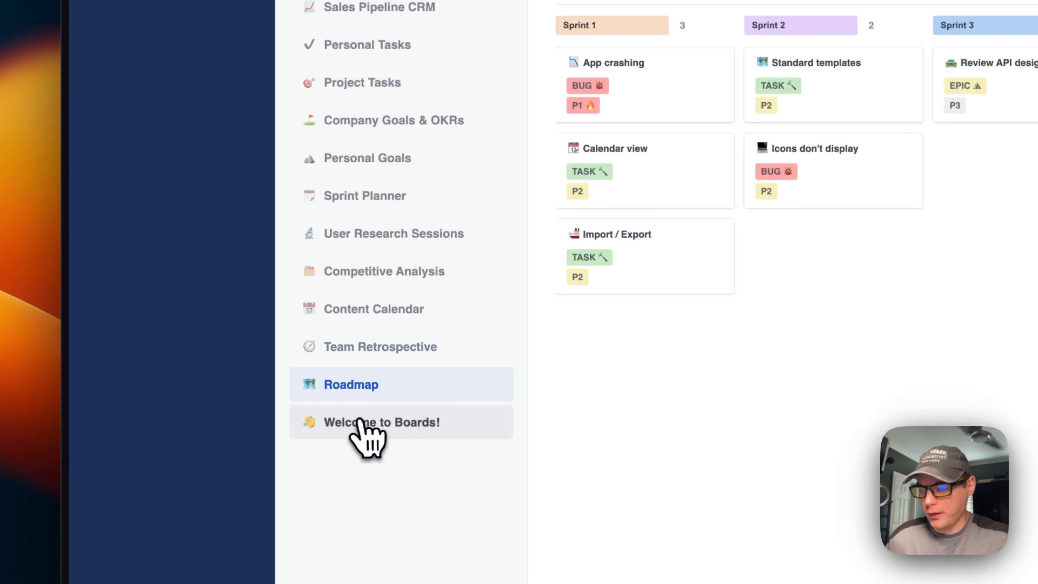
{"action": "left_click", "coordinate": [381, 422]}
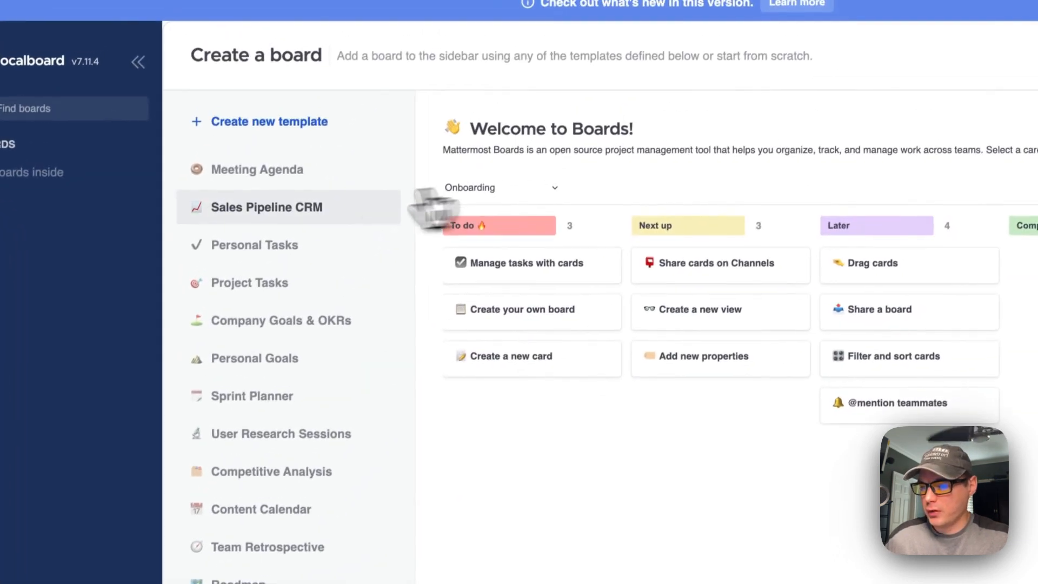
{"action": "left_click", "coordinate": [257, 169]}
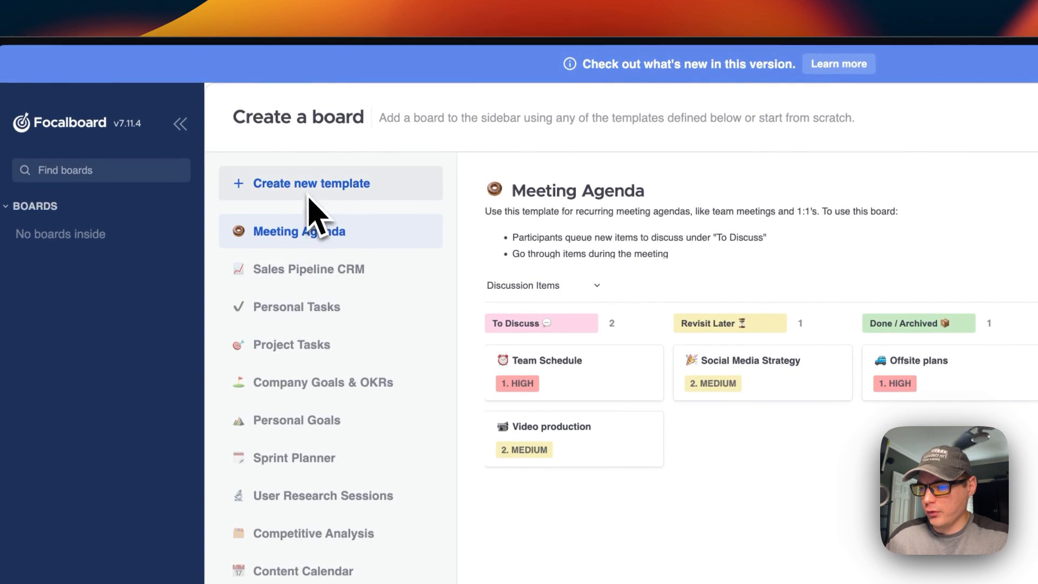
{"action": "mouse_move", "coordinate": [318, 344]}
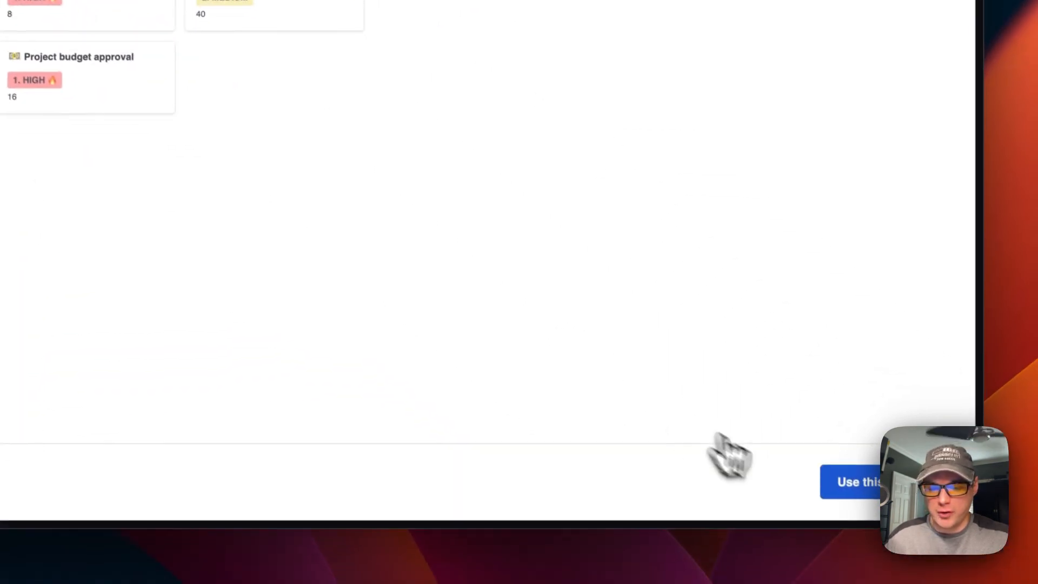
- Create the Project Tasks board and add a 'testing' card with Blocked status
{"action": "left_click", "coordinate": [854, 481]}
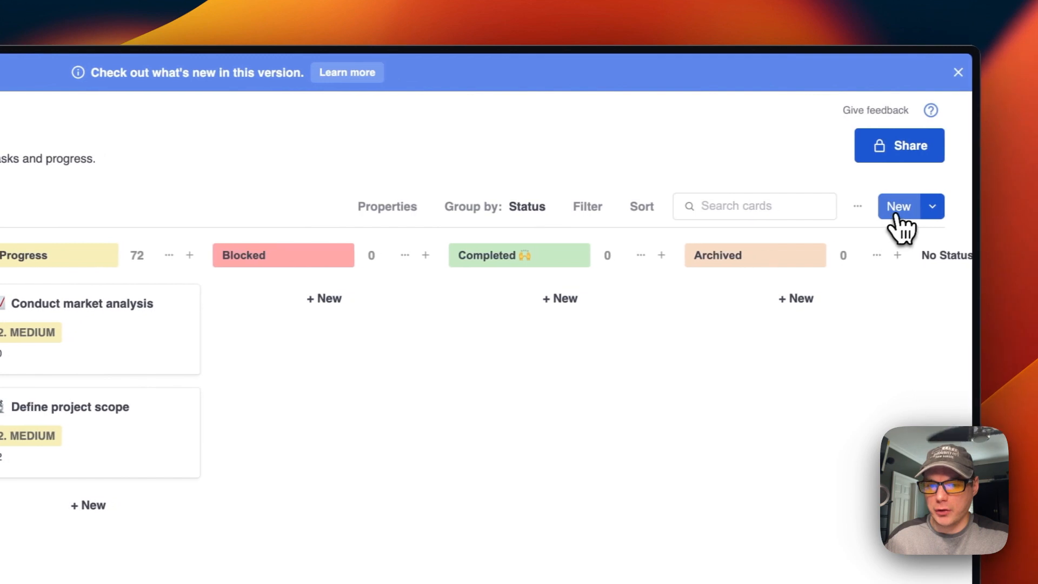
{"action": "left_click", "coordinate": [898, 206]}
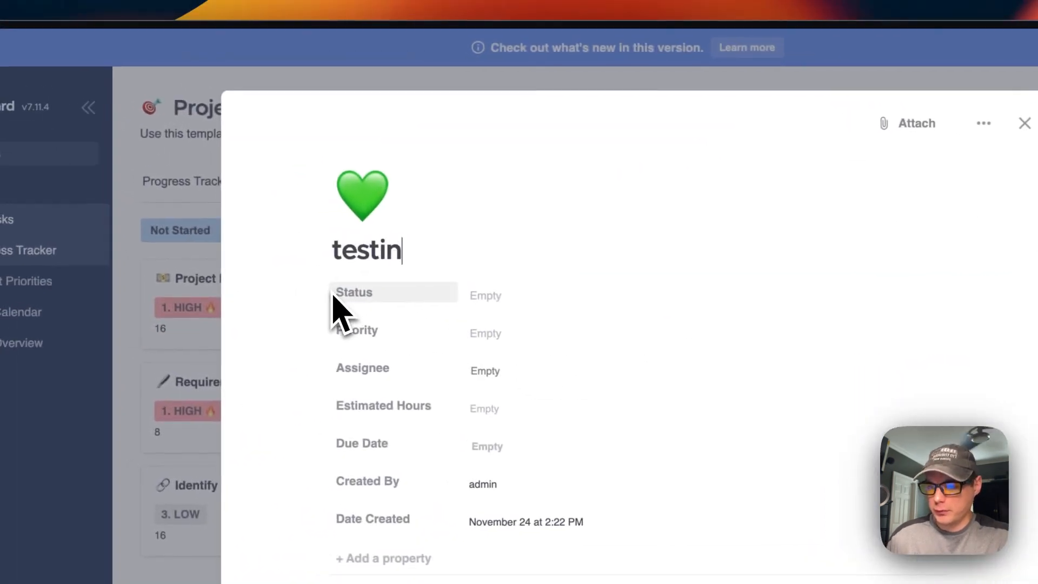
{"action": "left_click", "coordinate": [1024, 124]}
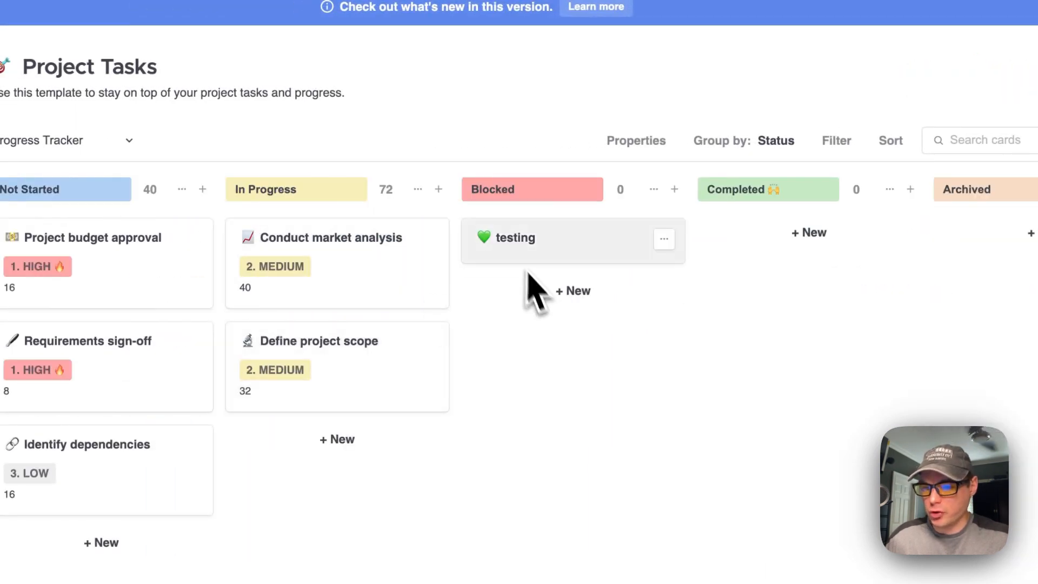
{"action": "left_click", "coordinate": [162, 216]}
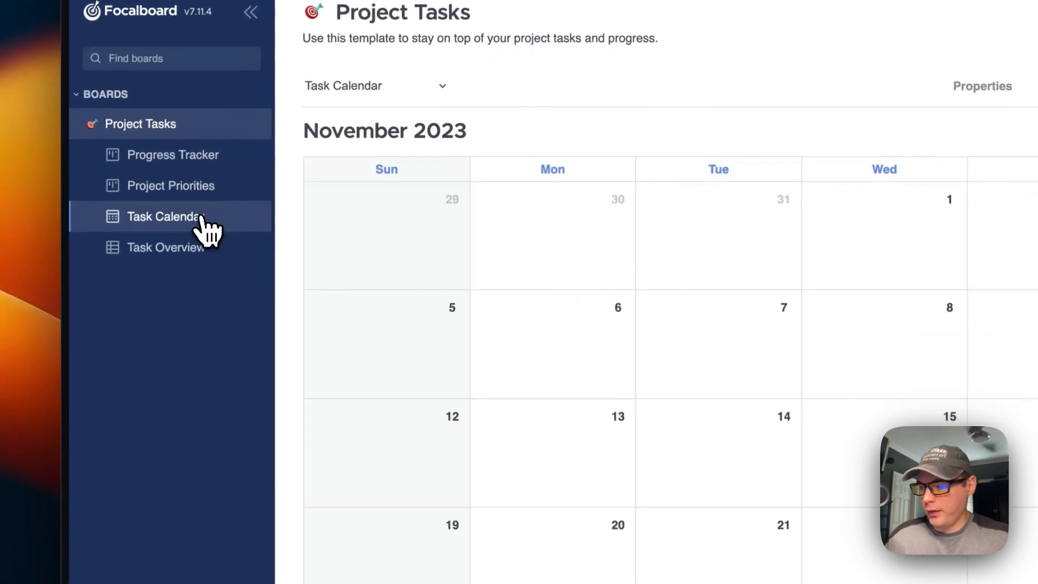
{"action": "mouse_move", "coordinate": [523, 271]}
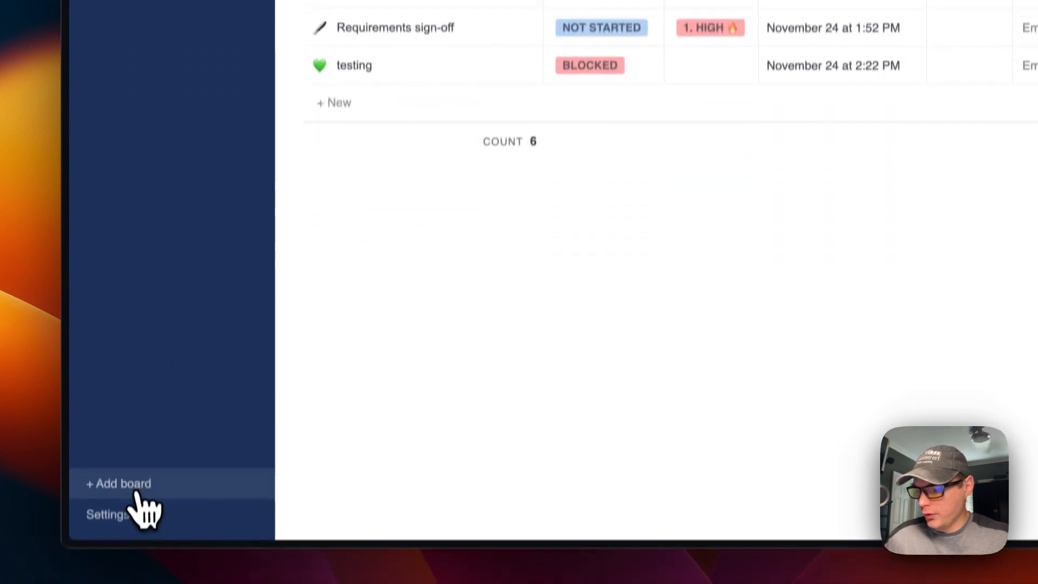
- Switch the Project Tasks board to the Task Overview table view
{"action": "left_click", "coordinate": [118, 483]}
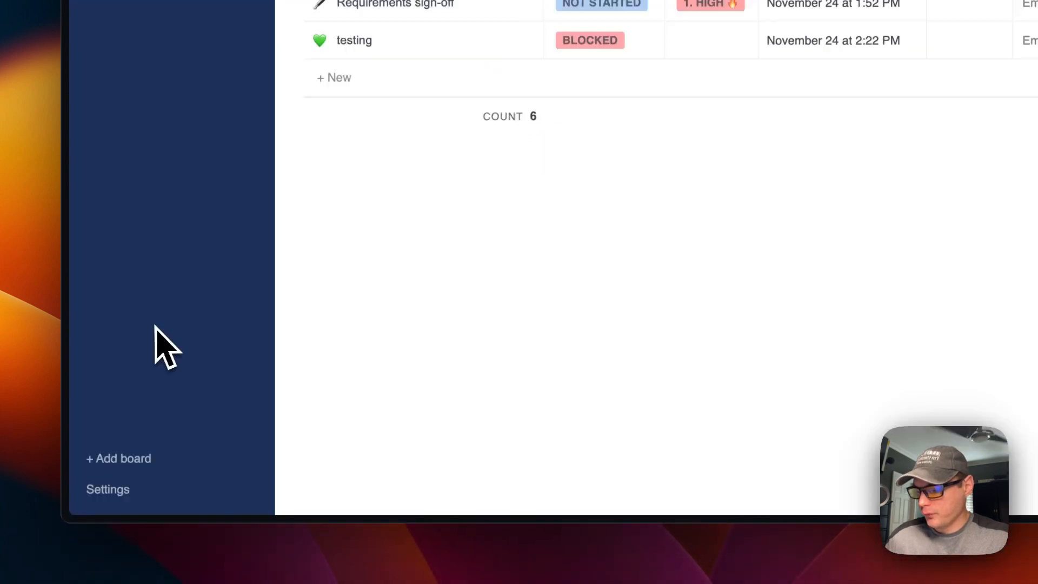
{"action": "left_click", "coordinate": [108, 489]}
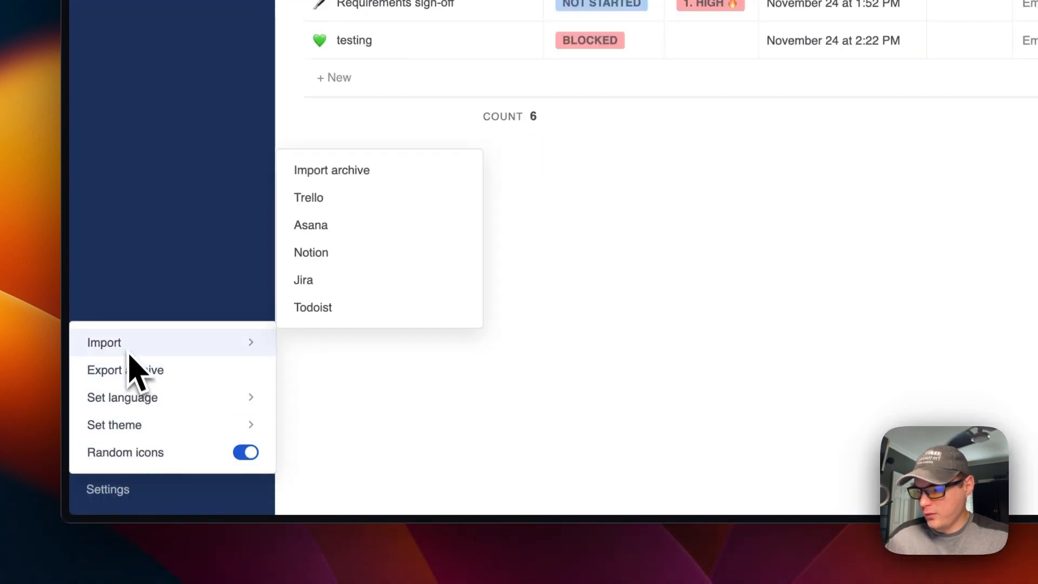
{"action": "mouse_move", "coordinate": [330, 192]}
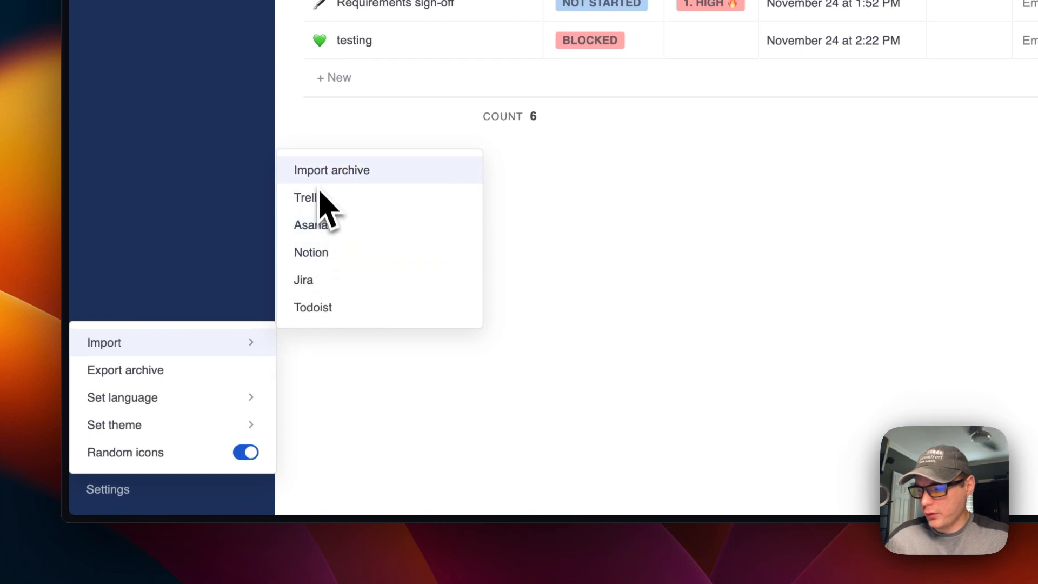
{"action": "mouse_move", "coordinate": [318, 232]}
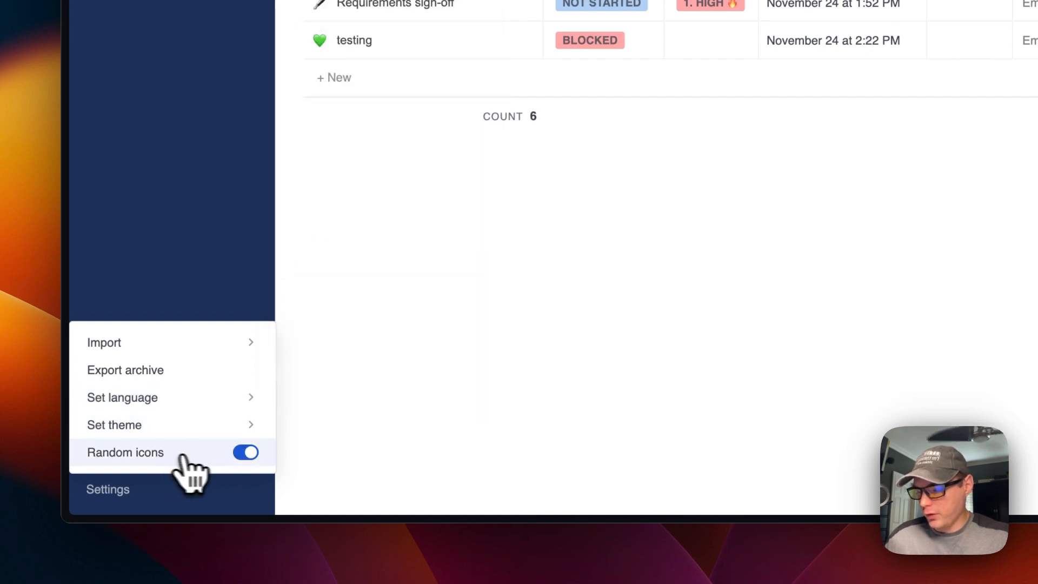
{"action": "left_click", "coordinate": [114, 425]}
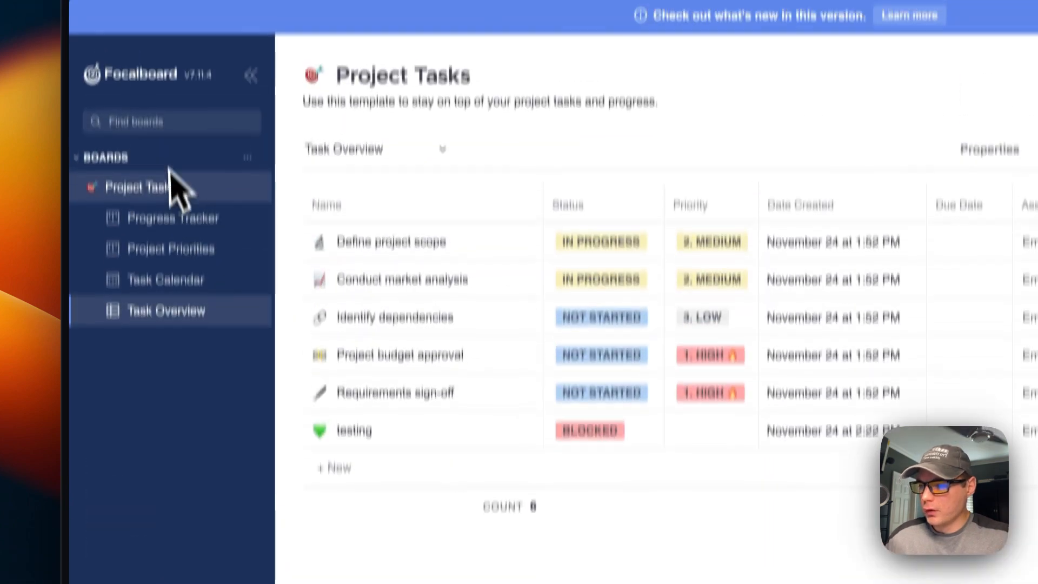
- Search boards for 'def', close the search, and show the New card dropdown choices
{"action": "left_click", "coordinate": [171, 121]}
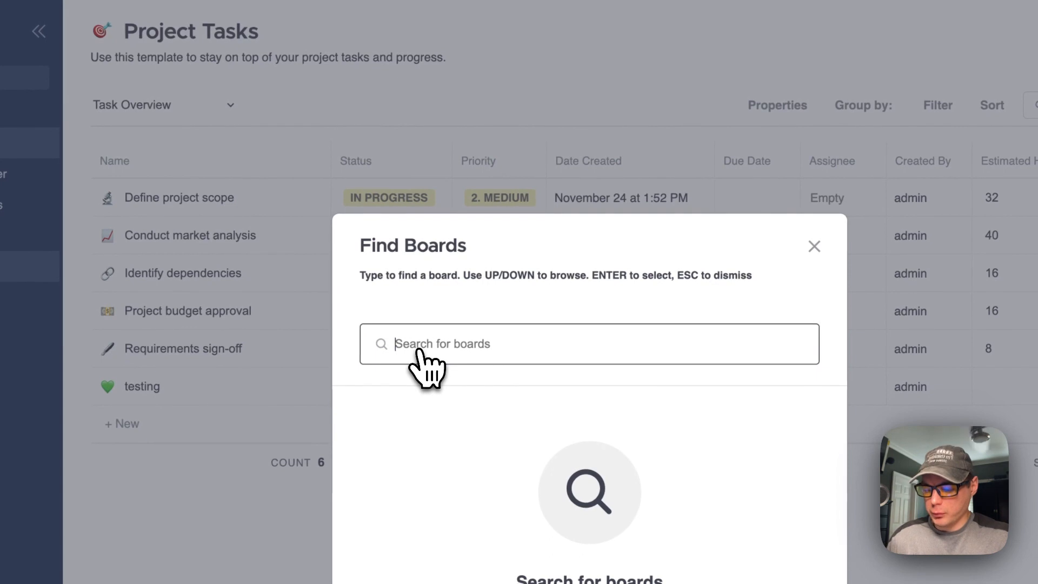
{"action": "type", "text": "def"}
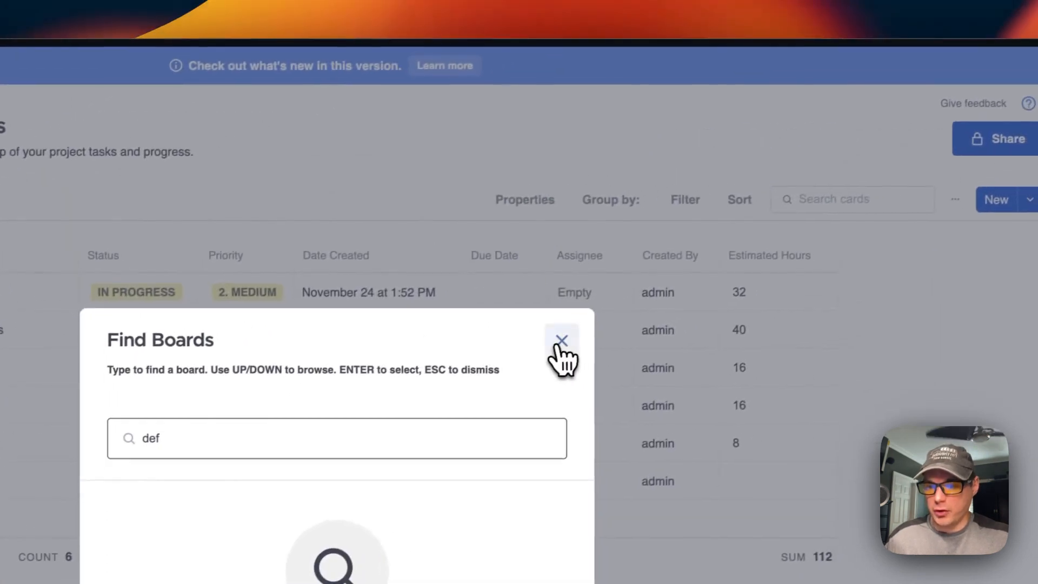
{"action": "left_click", "coordinate": [563, 340]}
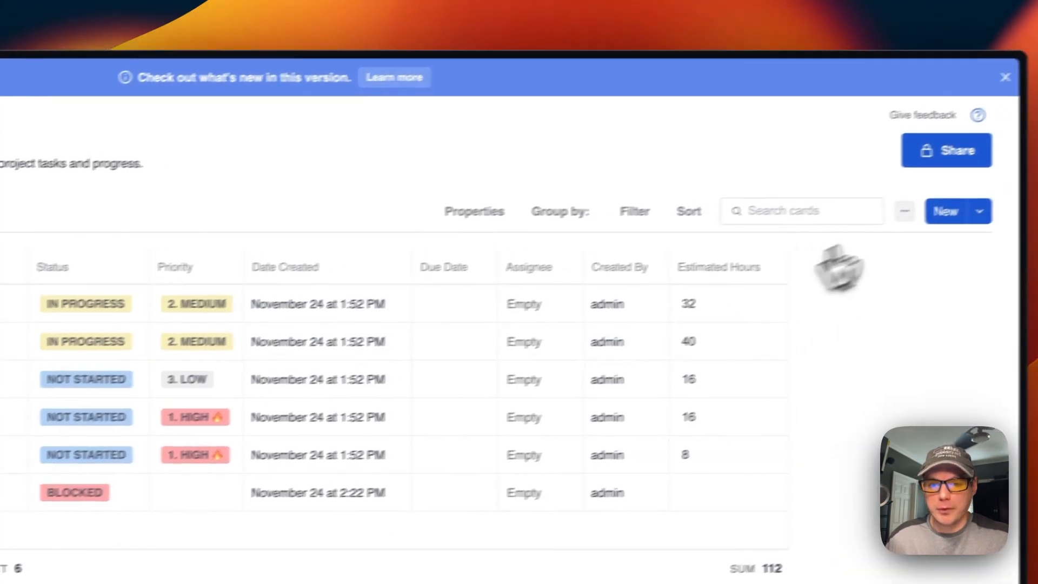
{"action": "left_click", "coordinate": [946, 150]}
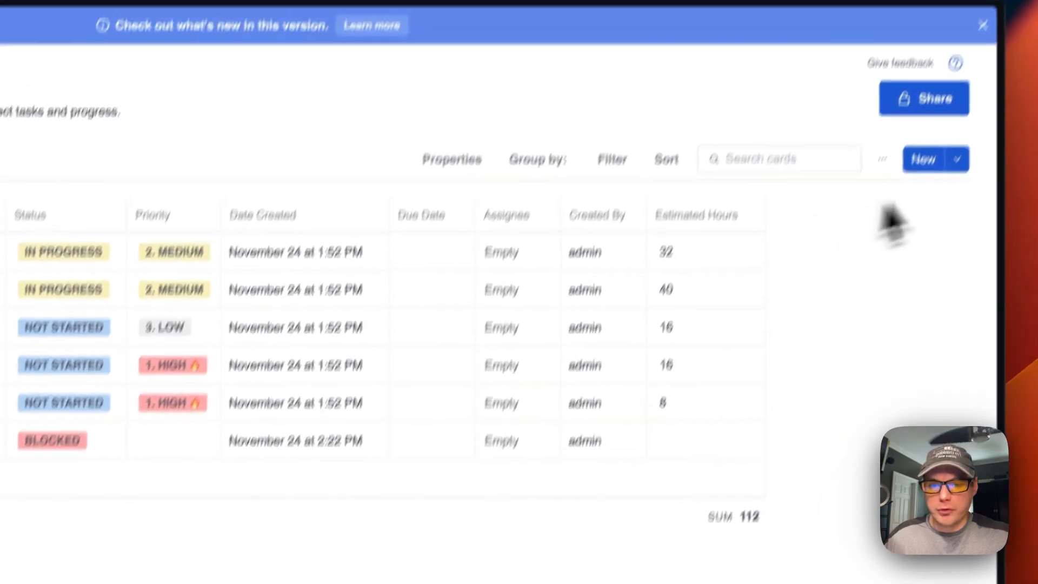
{"action": "left_click", "coordinate": [955, 158]}
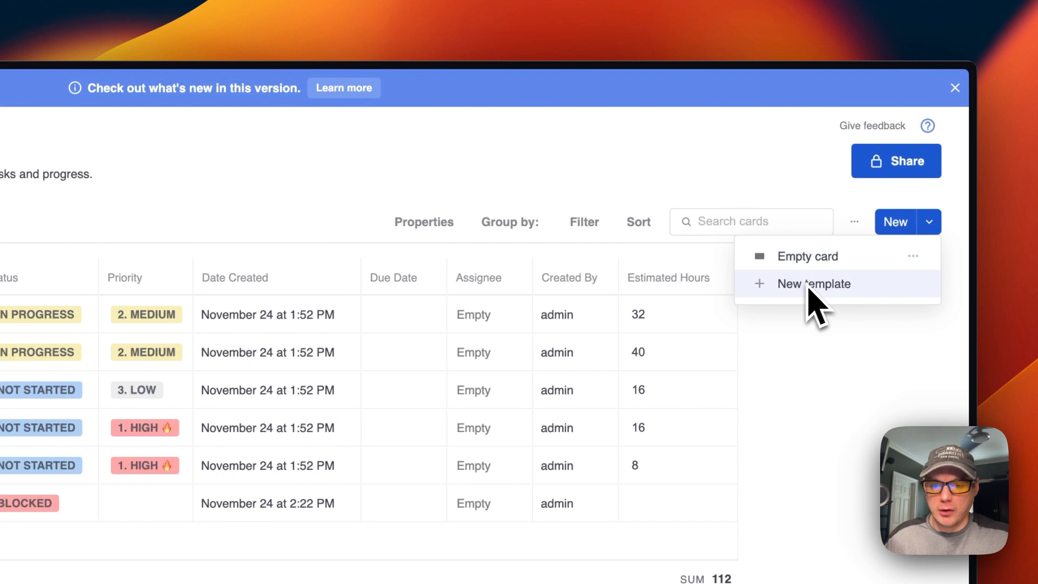